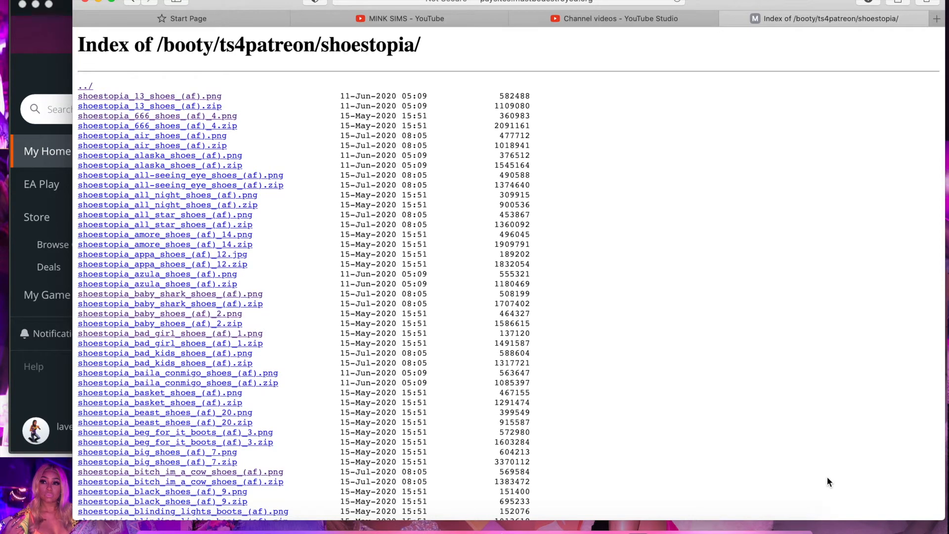
mouse_move(369, 357)
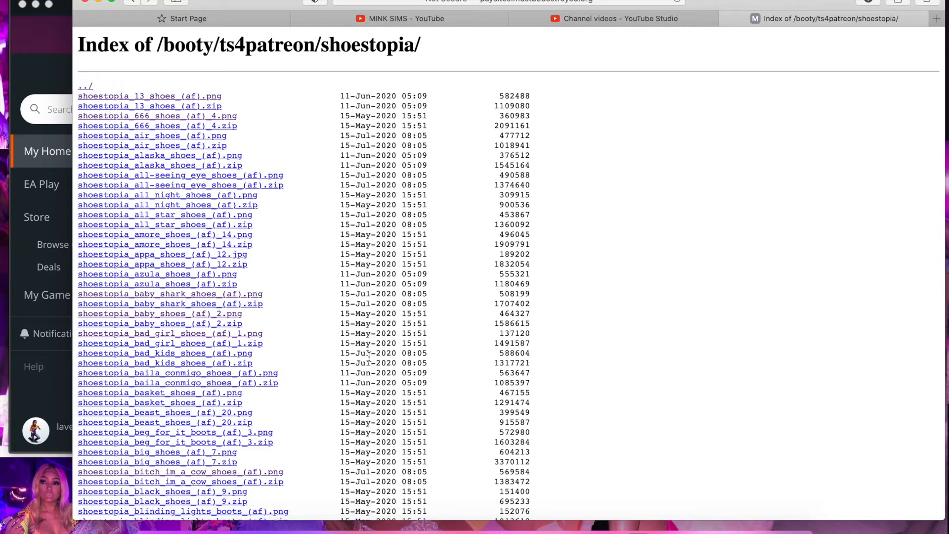
mouse_move(252, 305)
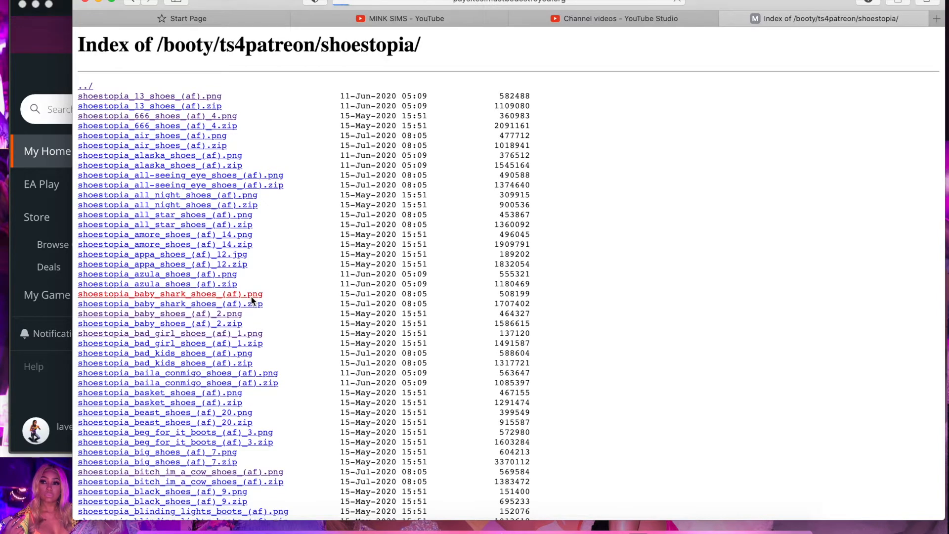
Preview the baby_shark_shoes PNG showing pink, green and orange shark slipper designs
left_click(169, 294)
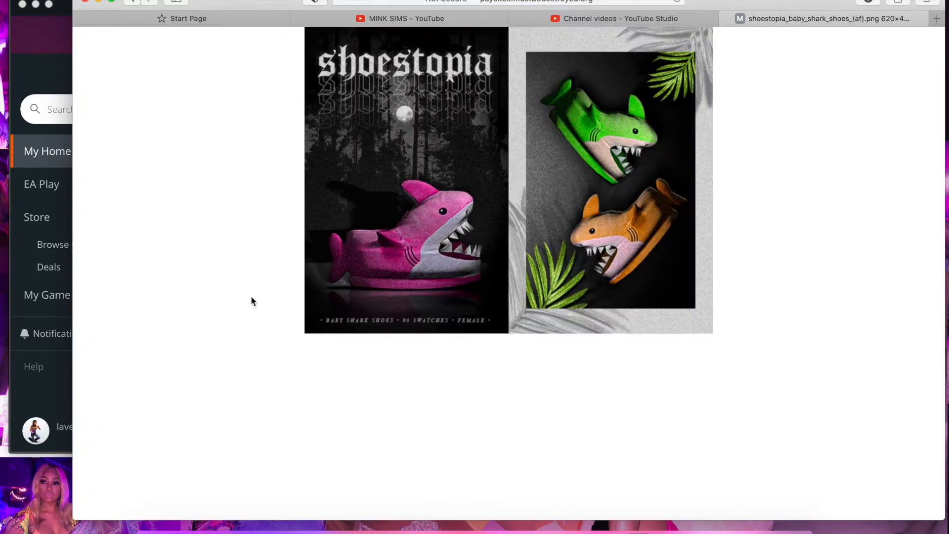
mouse_move(657, 298)
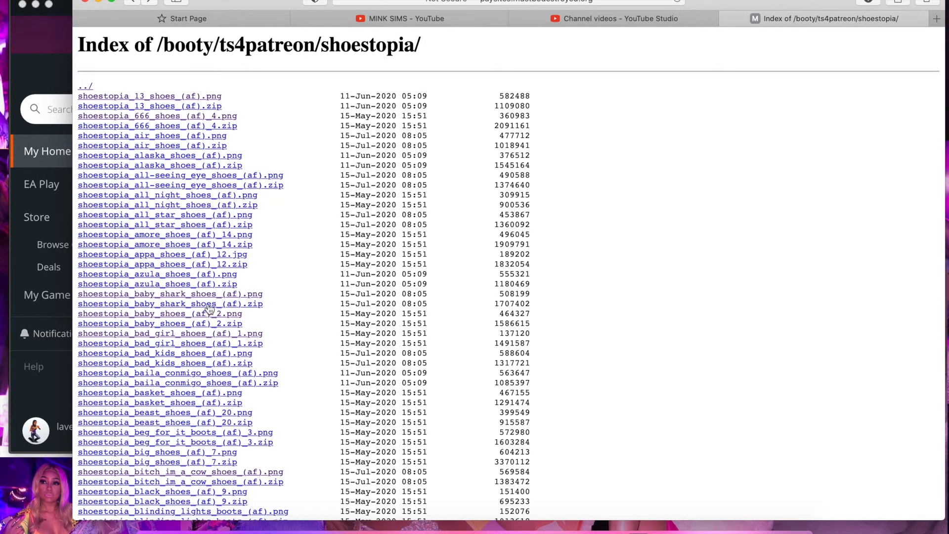
mouse_move(917, 17)
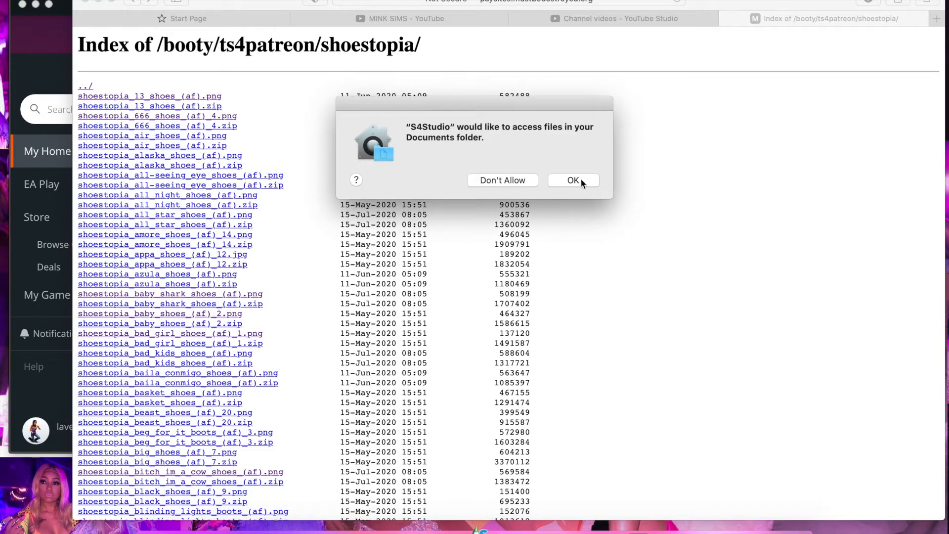
Allow Documents access, filter the CAS picker to Shoes and Child, and pick a flat shoe
left_click(572, 181)
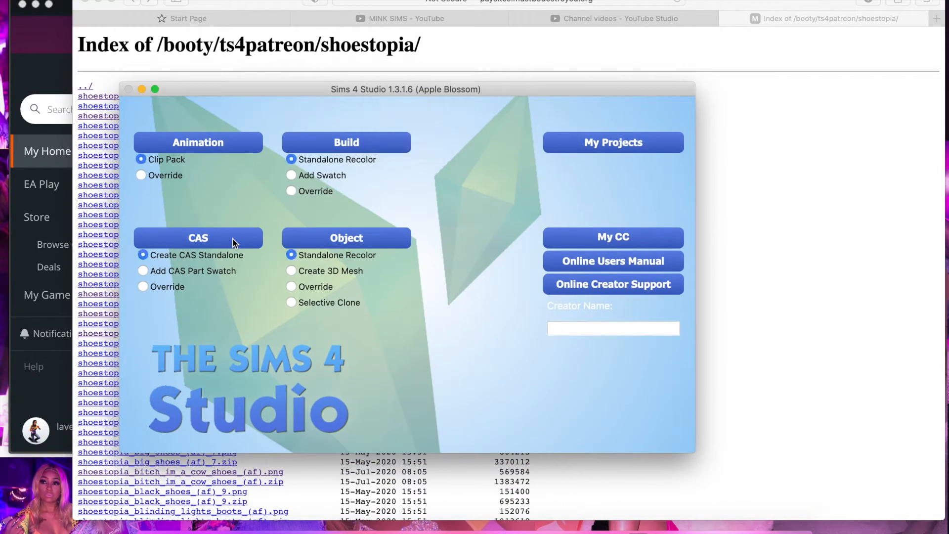
mouse_move(306, 152)
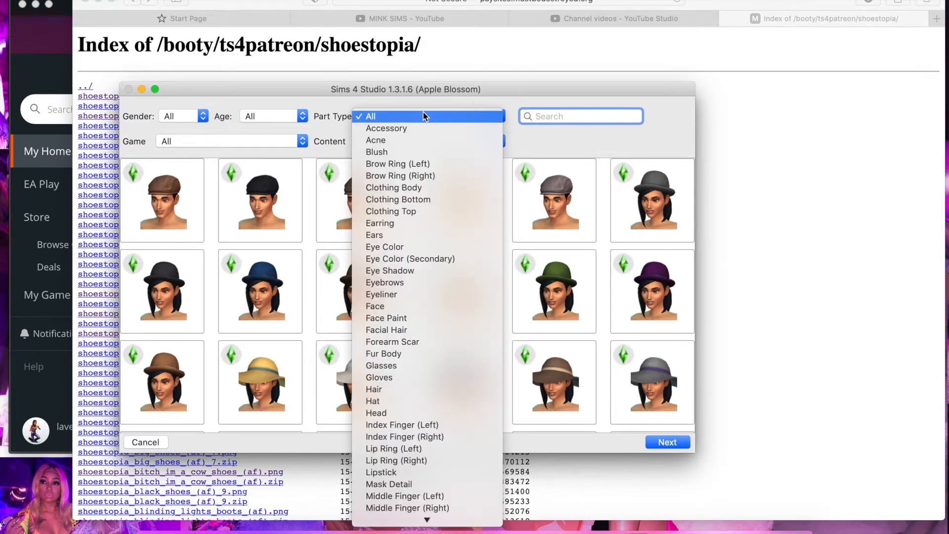
scroll("down", 3)
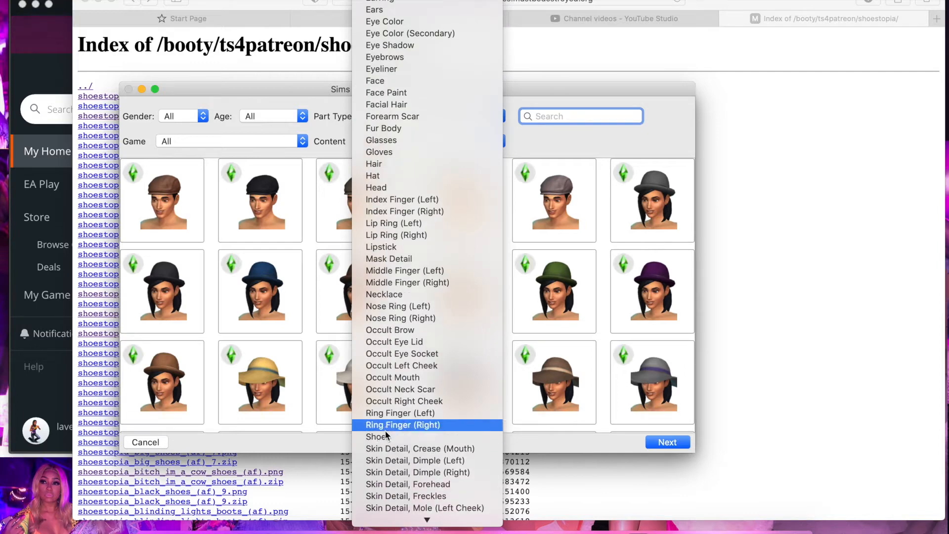
left_click(397, 436)
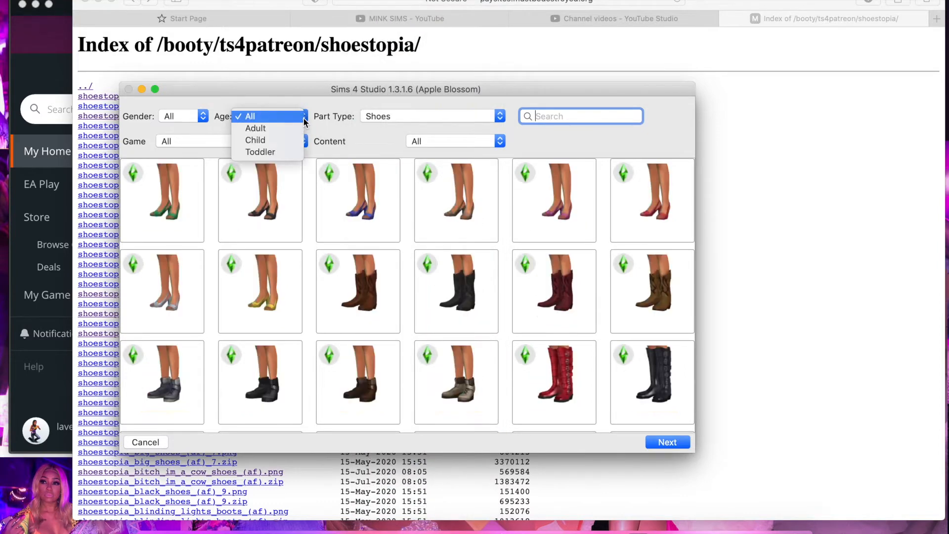
left_click(256, 140)
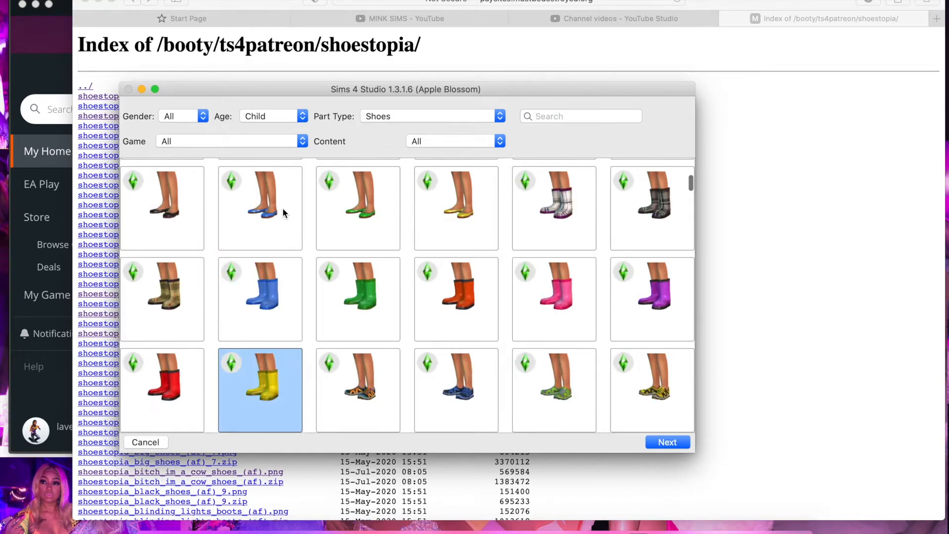
scroll("down", 3)
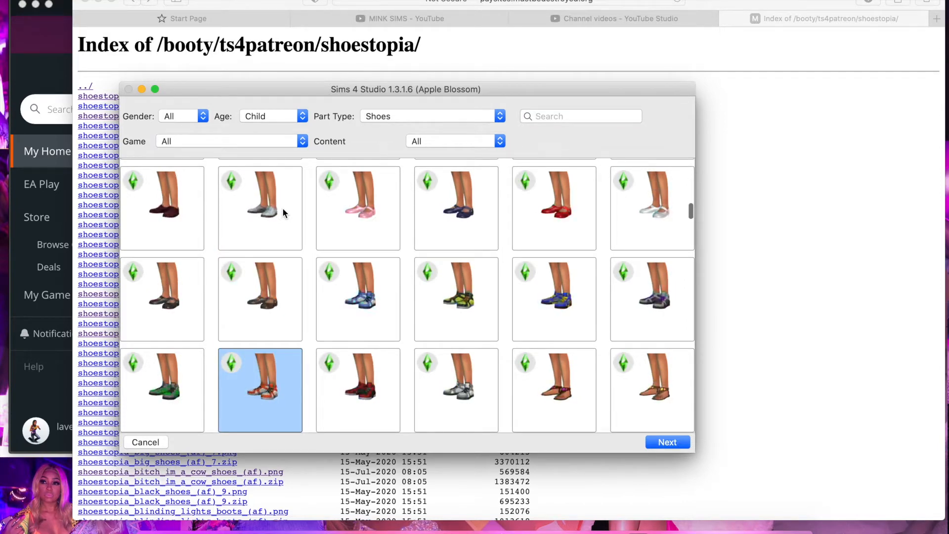
scroll("up", 3)
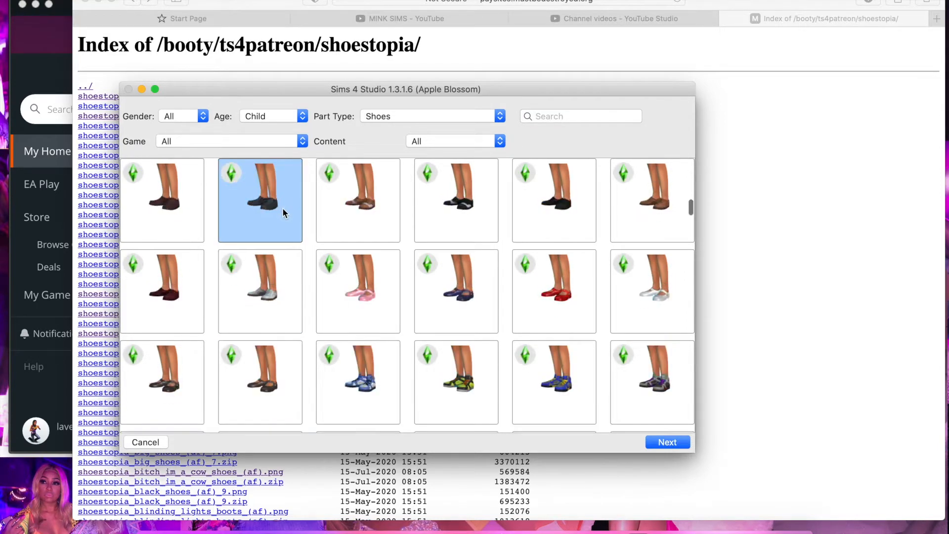
scroll("down", 3)
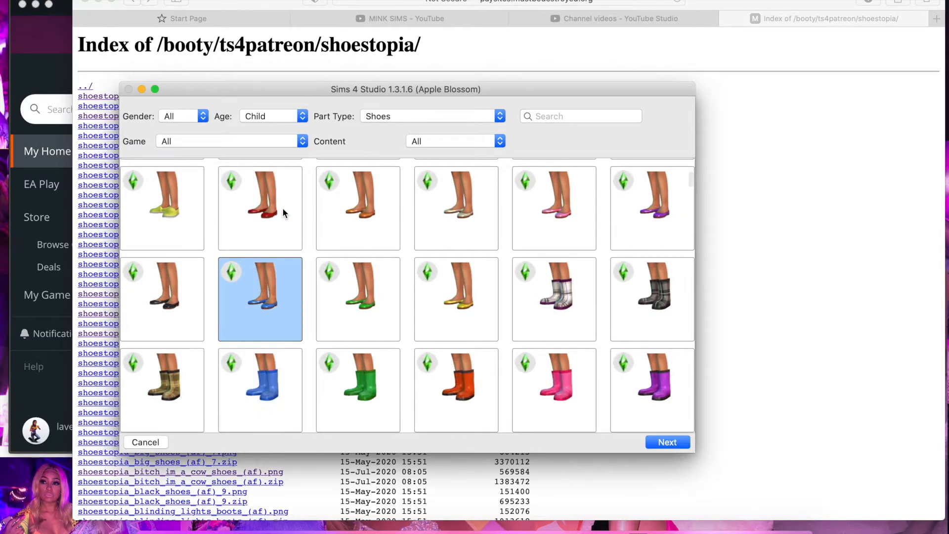
left_click(455, 207)
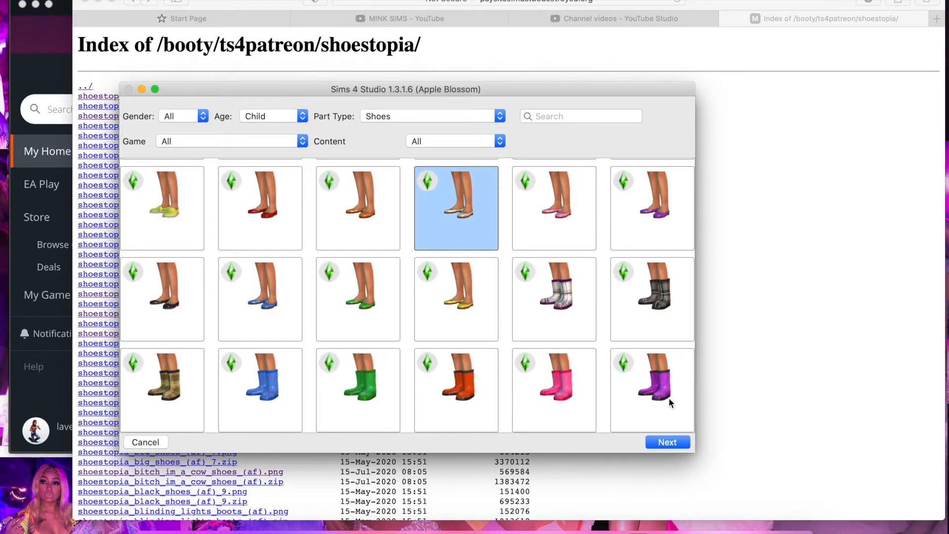
mouse_move(667, 442)
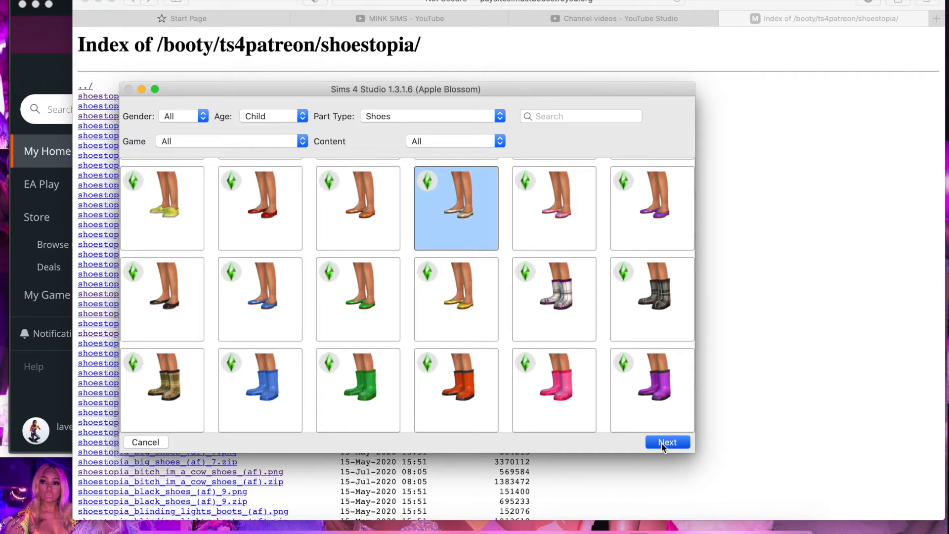
Continue with the child shoe and apply Child/Female tags to all six swatches
left_click(667, 443)
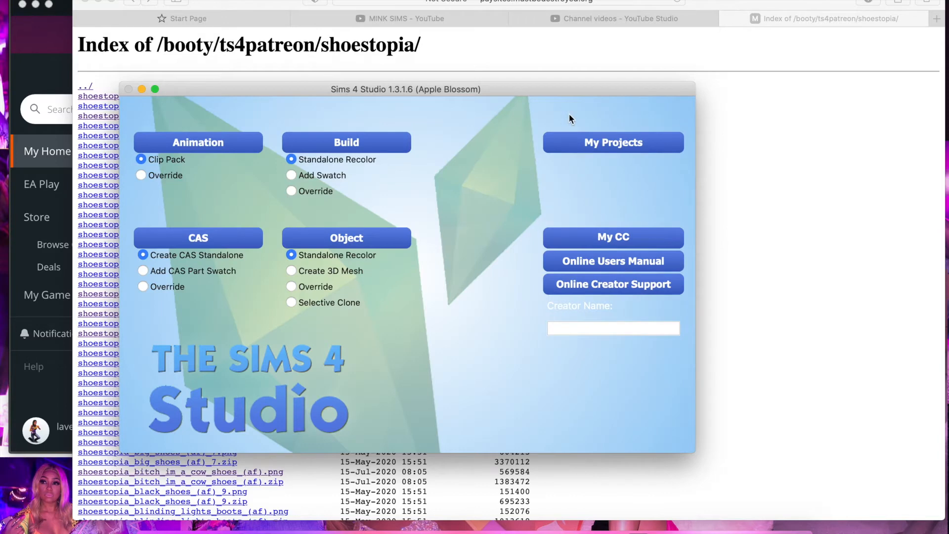
mouse_move(597, 166)
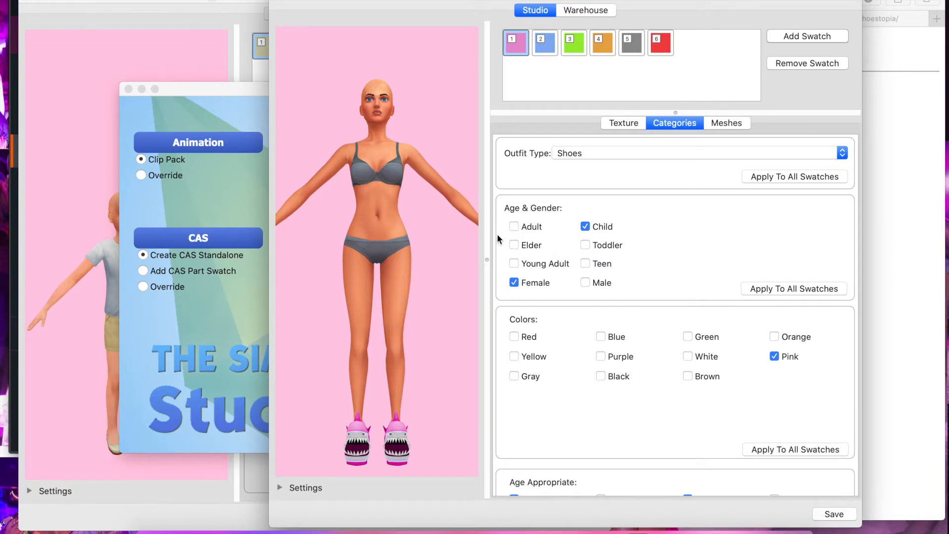
mouse_move(777, 292)
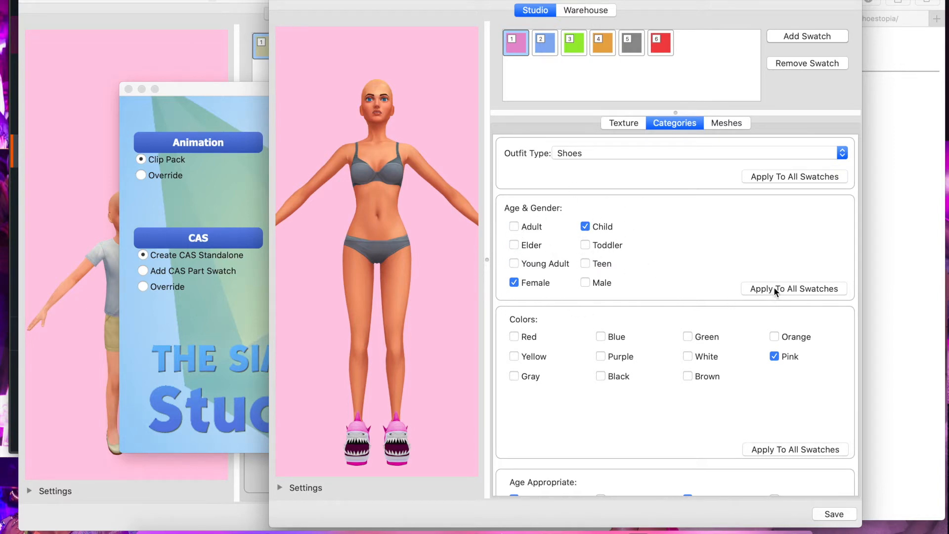
left_click(794, 289)
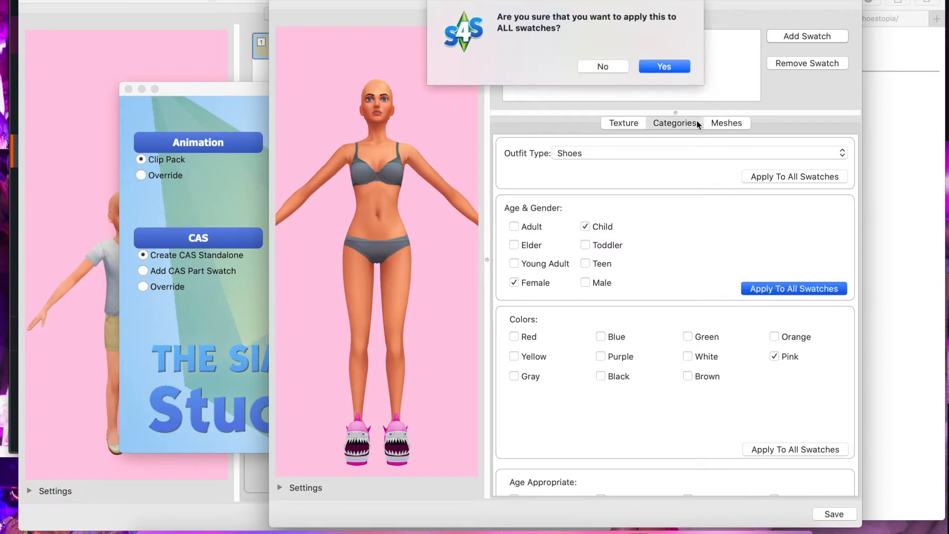
left_click(664, 65)
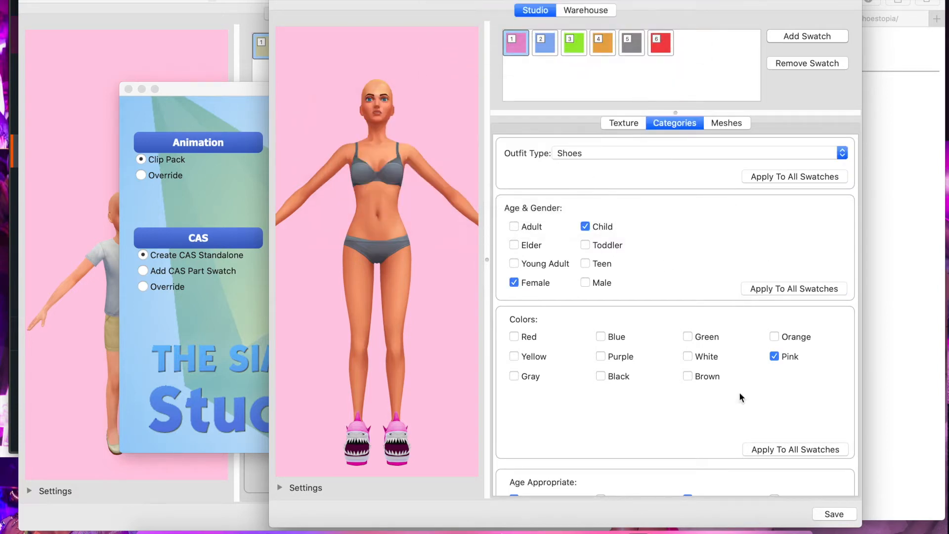
Save the package, then reopen Baby Shark Shoes from My Projects
left_click(833, 514)
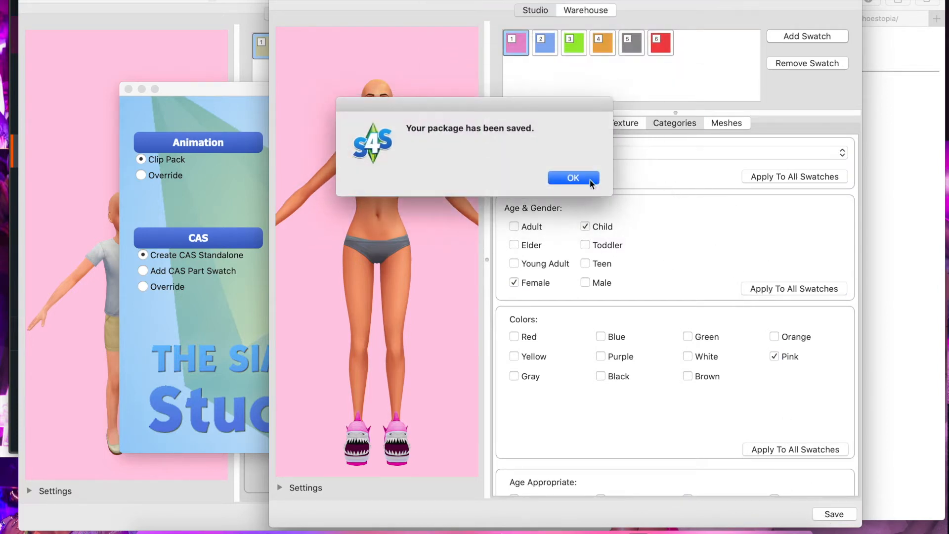
left_click(572, 178)
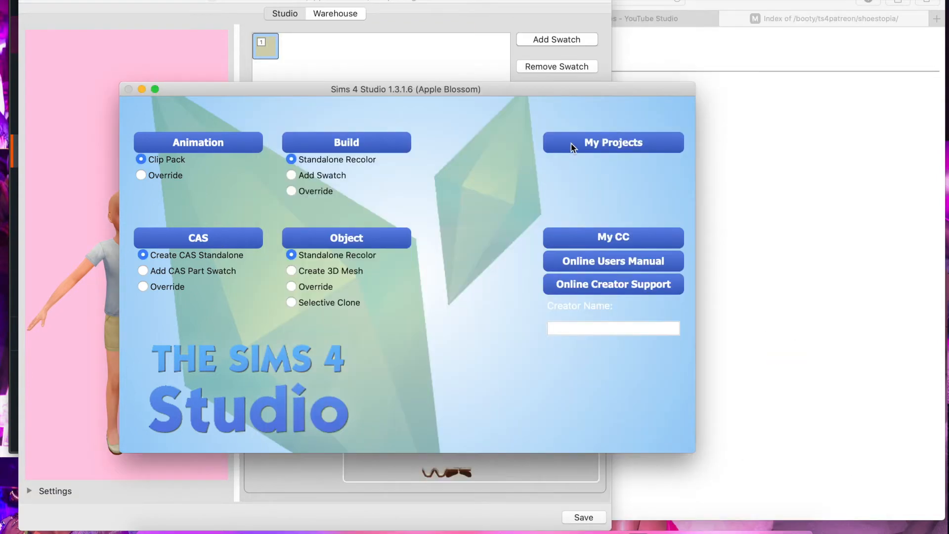
left_click(613, 143)
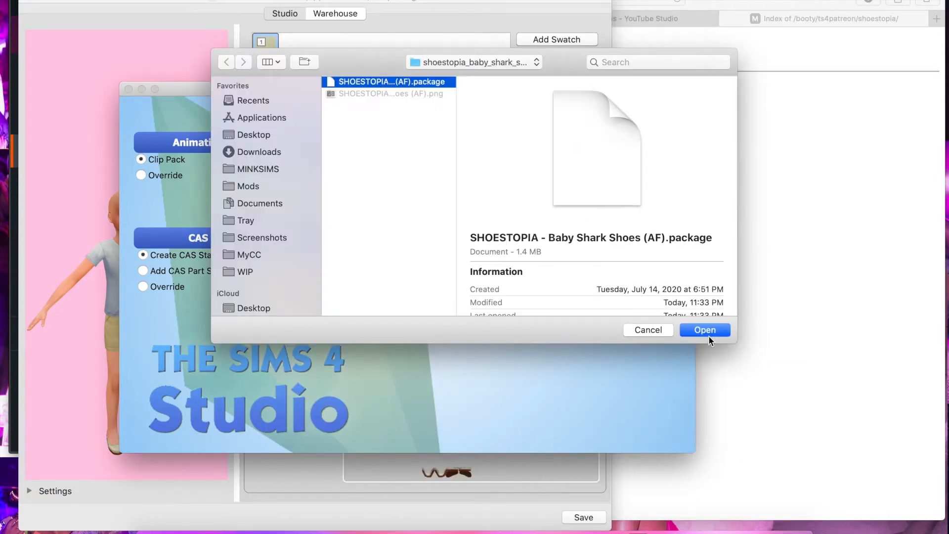
left_click(704, 329)
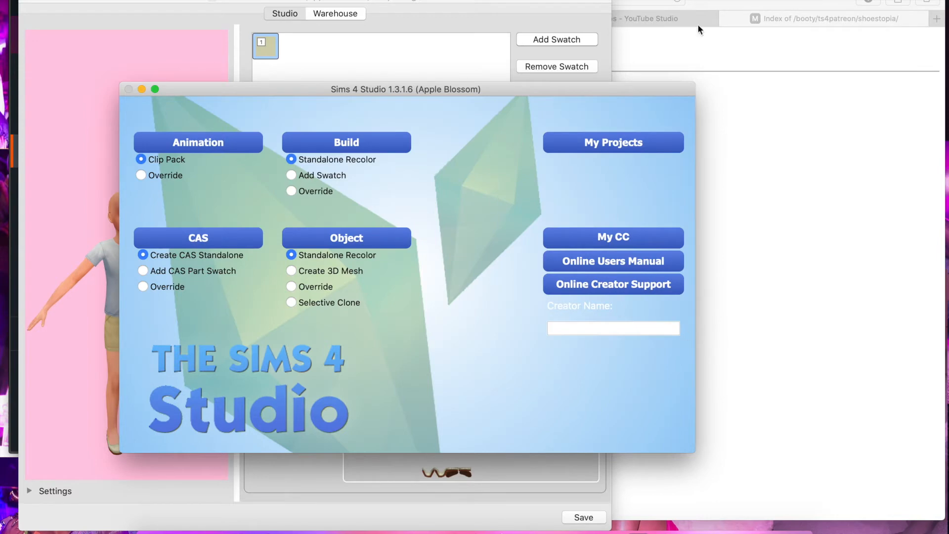
mouse_move(472, 432)
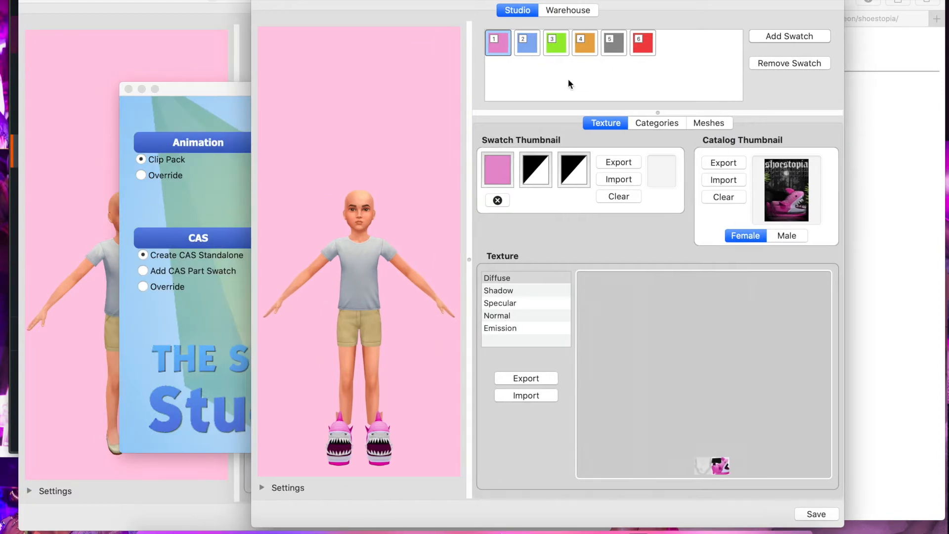
Export the shark slipper mesh to the Downloads folder
left_click(709, 123)
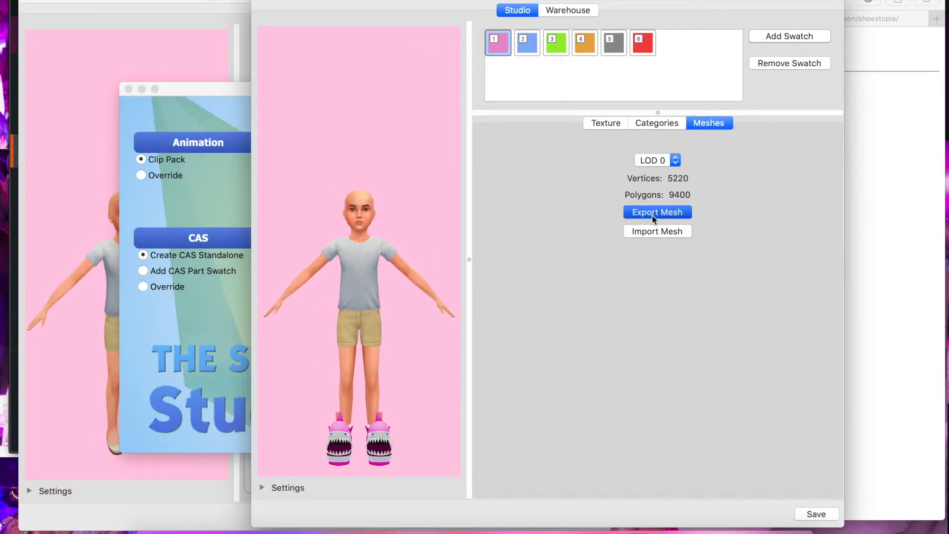
left_click(657, 212)
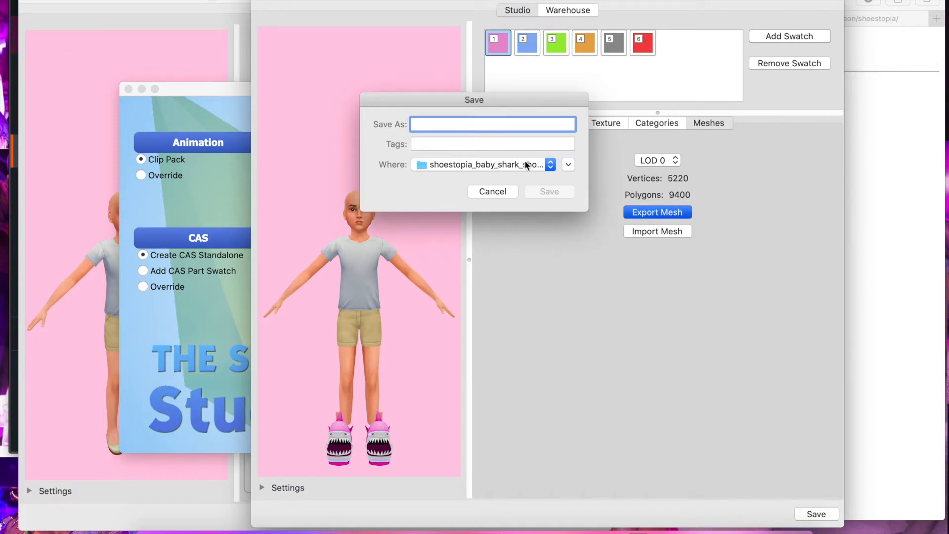
left_click(550, 164)
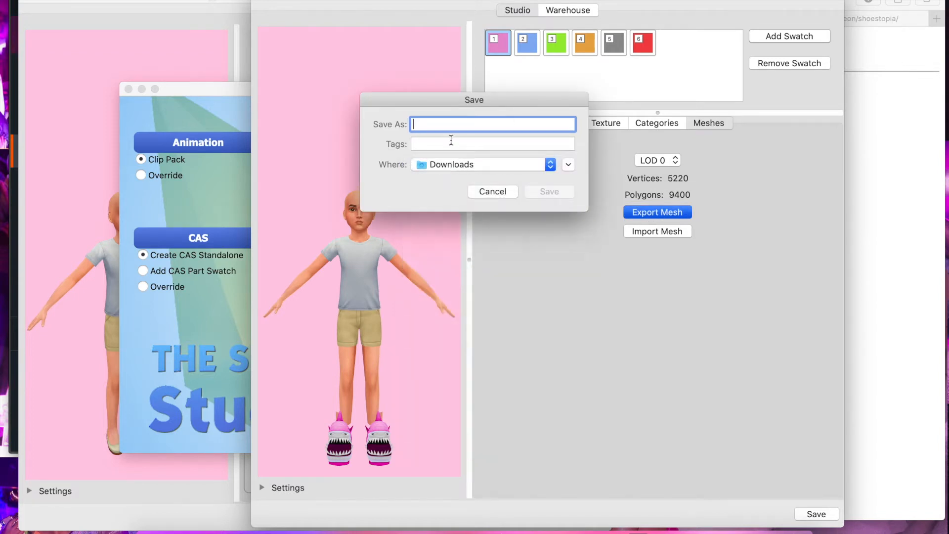
left_click(548, 191)
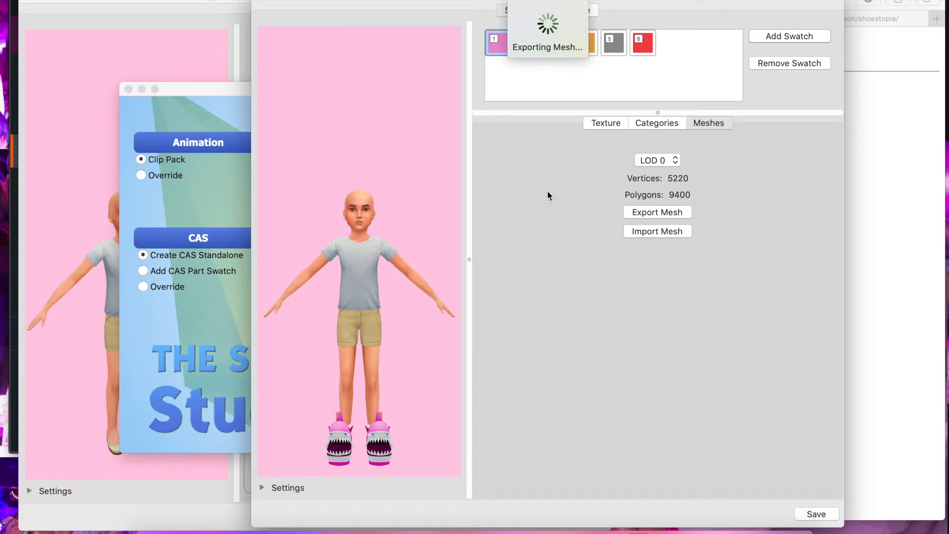
Export the second project's mesh to Downloads as '2'
left_click(657, 212)
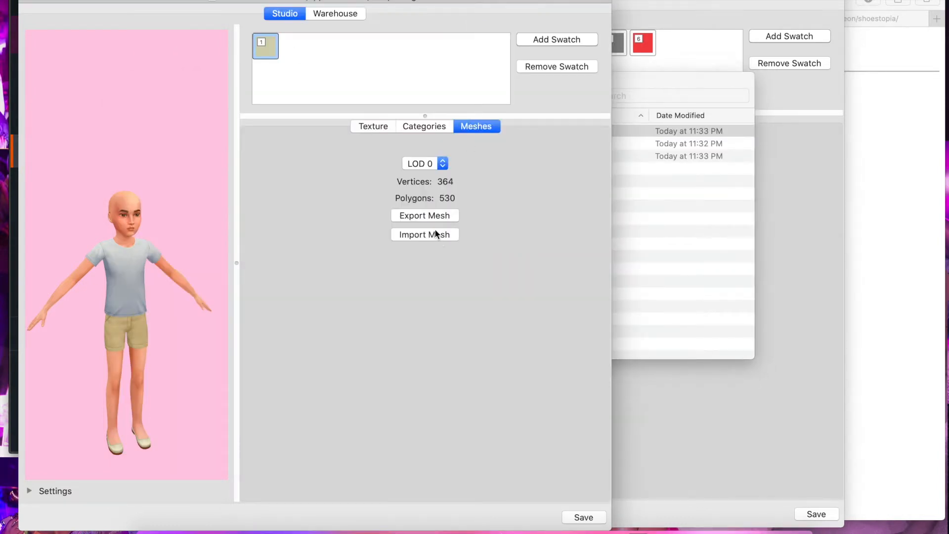
left_click(424, 216)
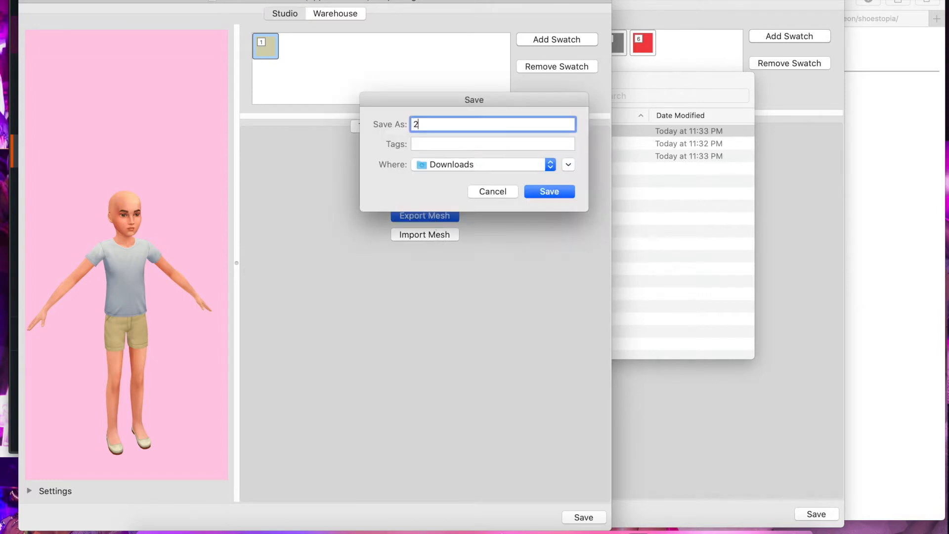
left_click(549, 192)
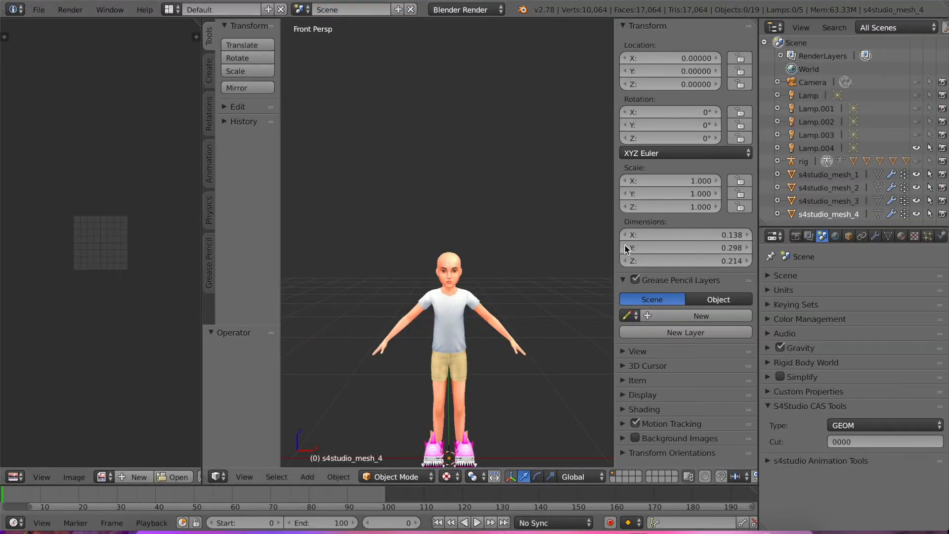
Enable Lock to Cursor, delete s4studio_mesh_1 and select s4studio_mesh_3
left_click(637, 351)
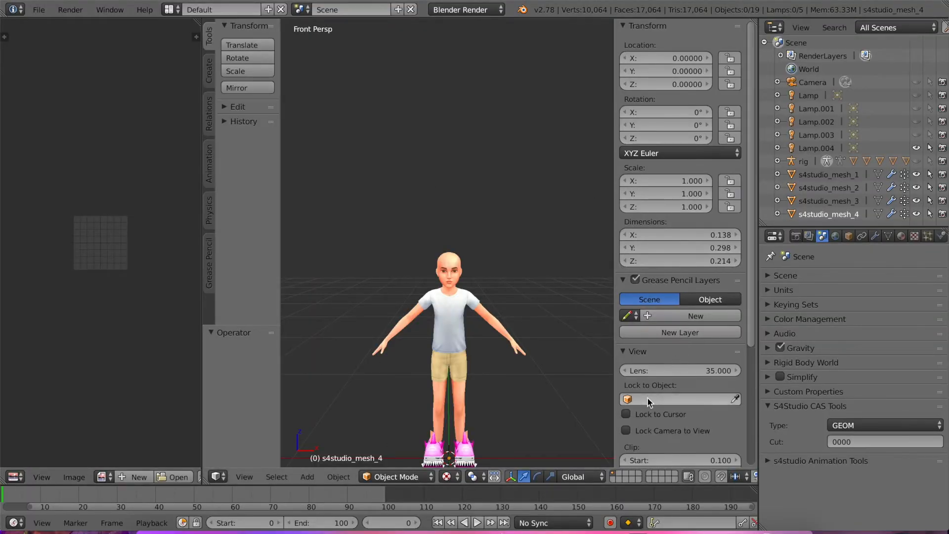
left_click(626, 415)
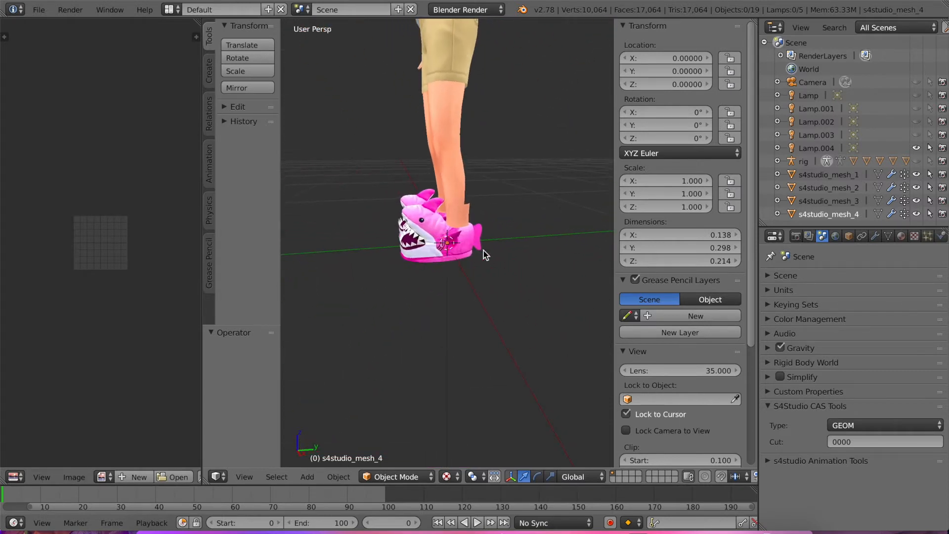
left_click(828, 175)
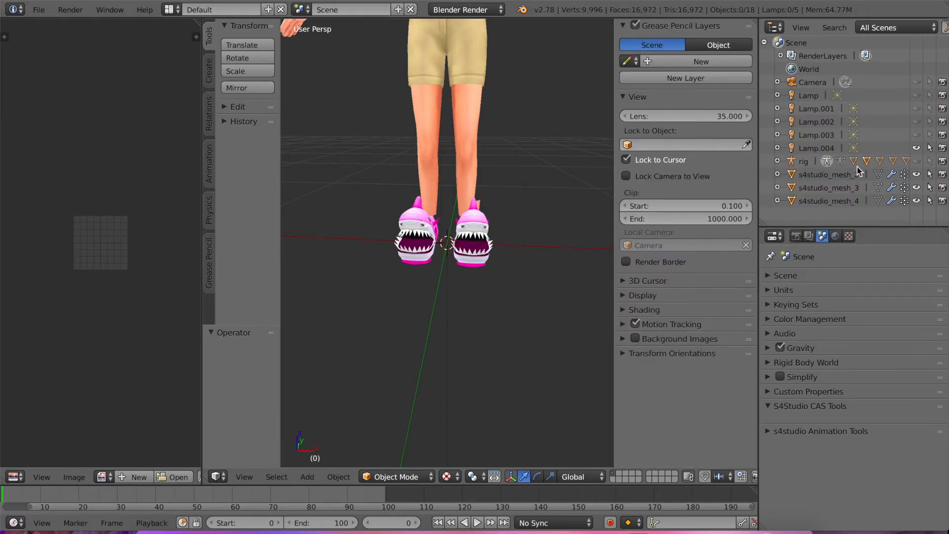
left_click(830, 174)
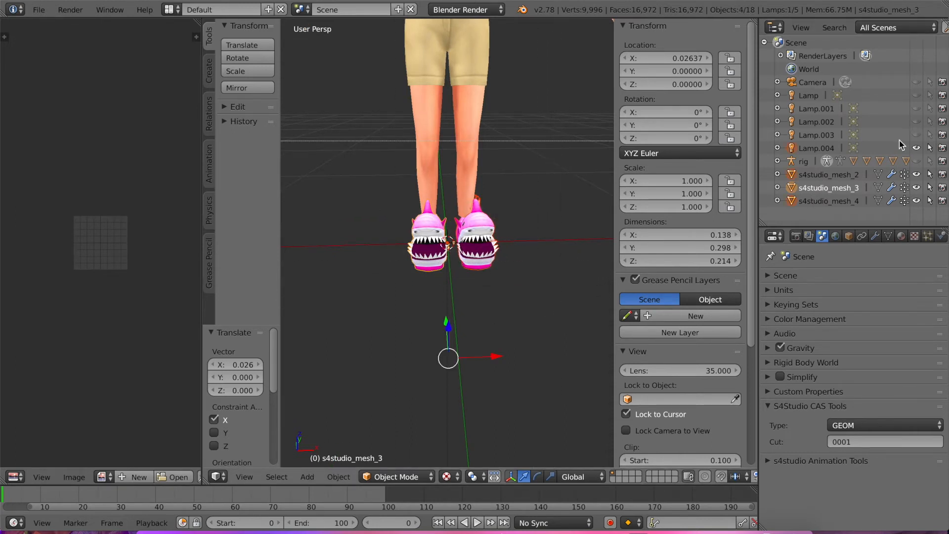
left_click(832, 175)
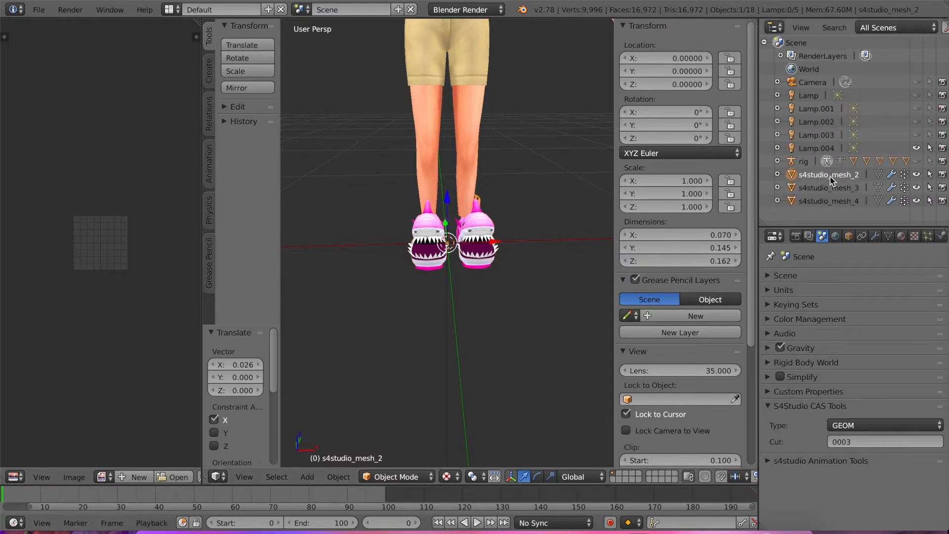
left_click(828, 188)
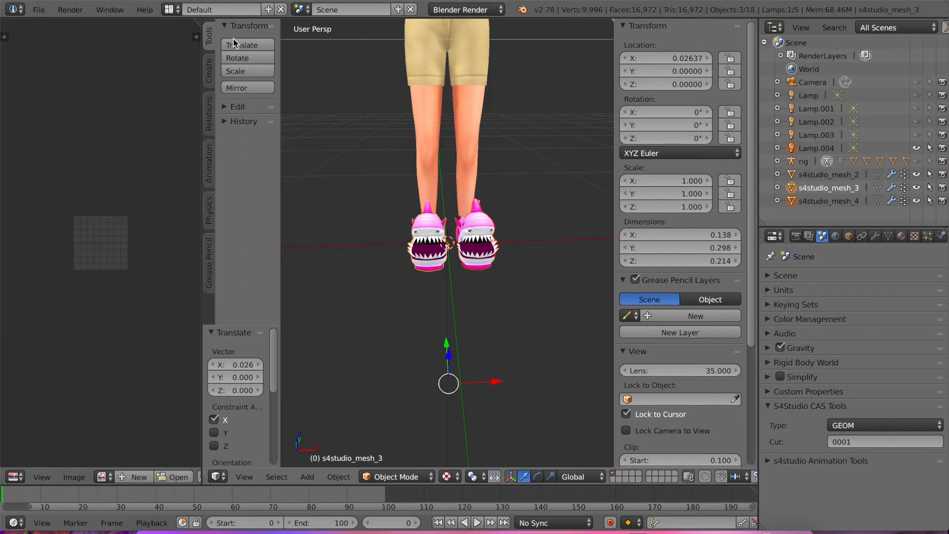
Delete s4studio_mesh_2, keeping s4studio_mesh_3 scaled uniformly to 0.902
left_click(238, 107)
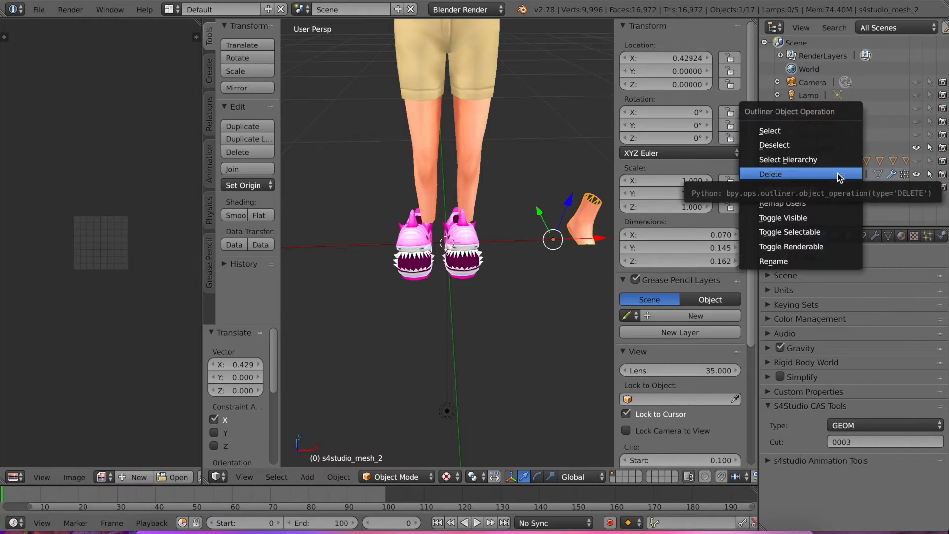
left_click(771, 174)
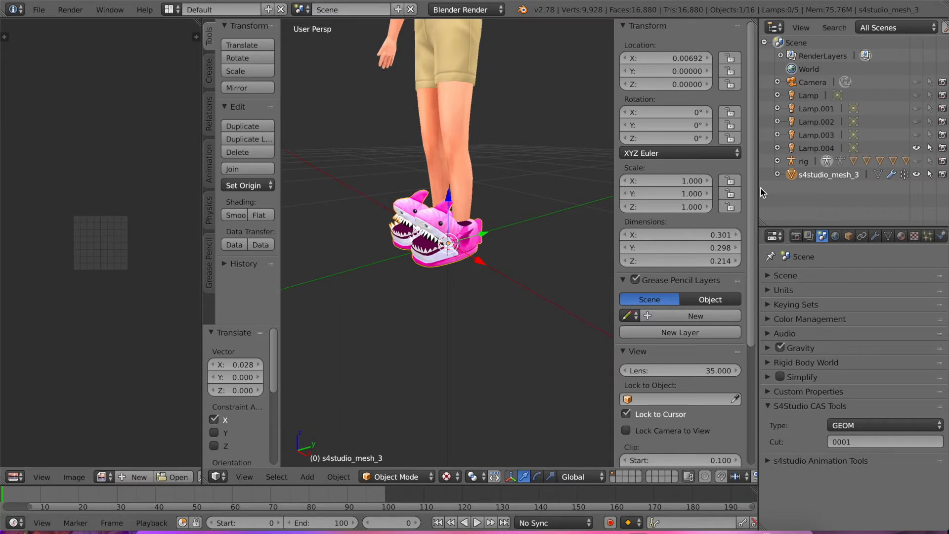
mouse_move(895, 205)
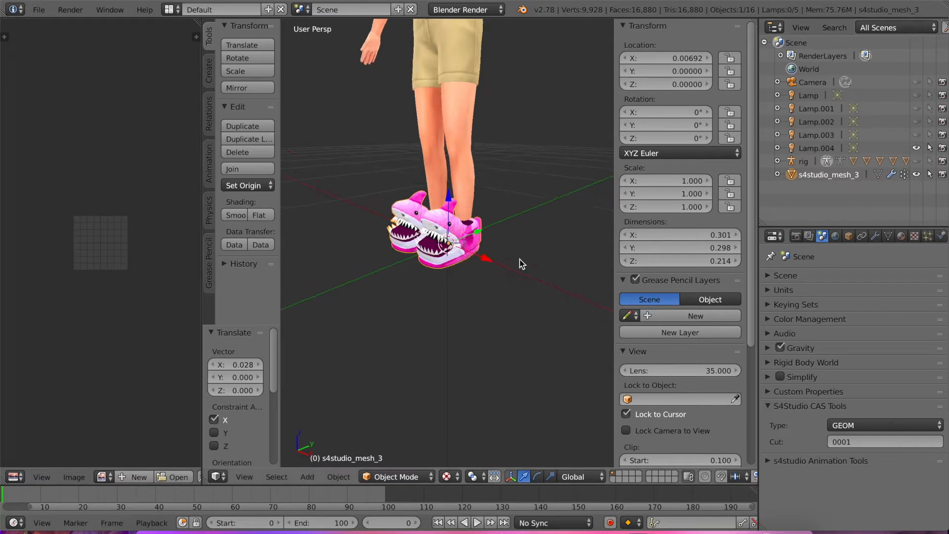
scroll("down", 3)
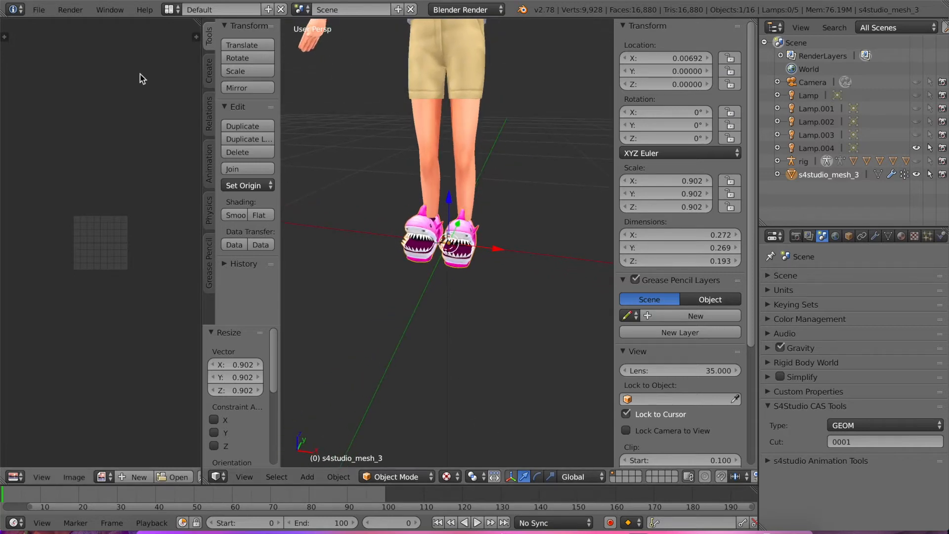
Append s4studio_mesh_1, rig.001 and Camera.001 from Downloads/2.blend
left_click(38, 8)
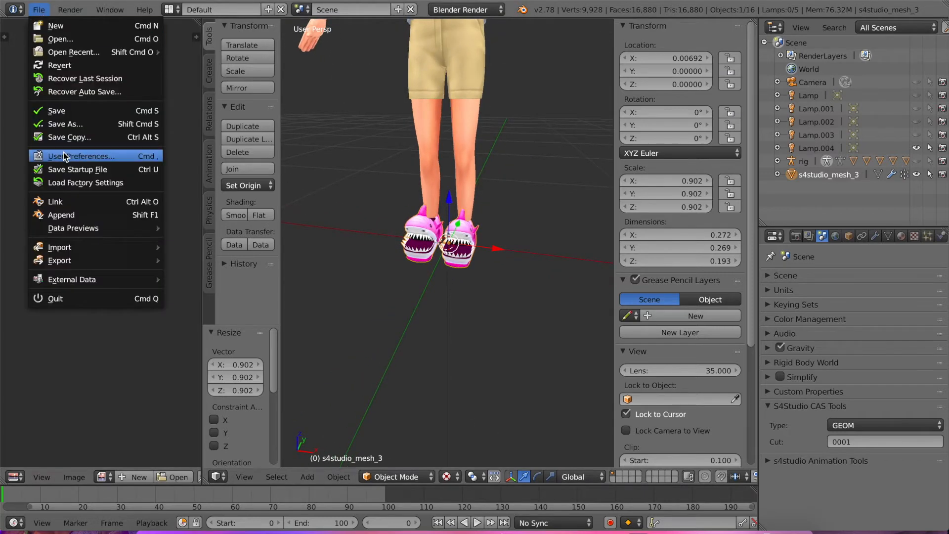
left_click(61, 216)
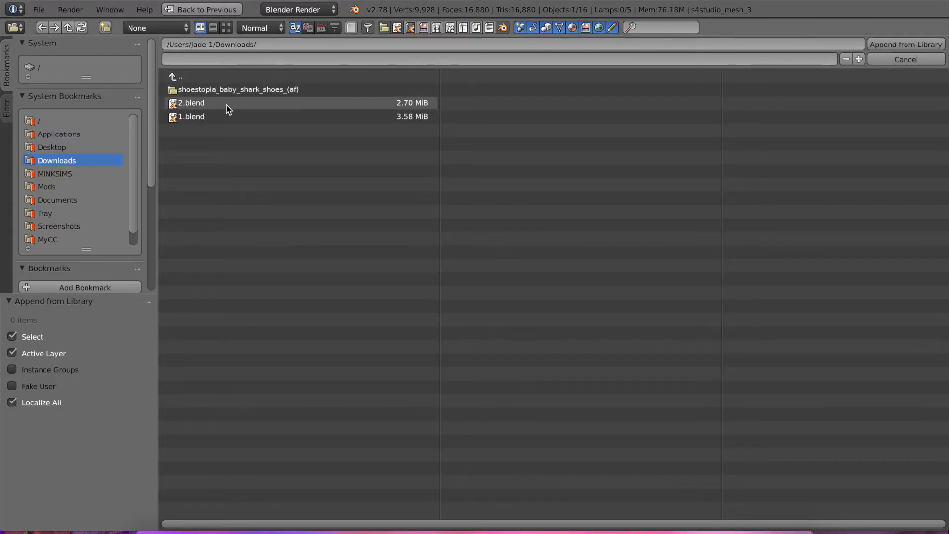
double_click(191, 102)
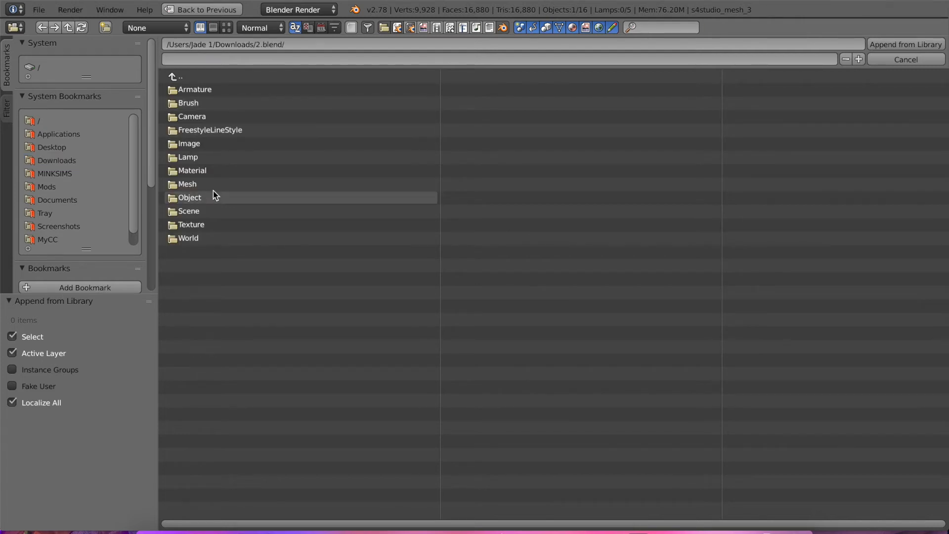
double_click(190, 197)
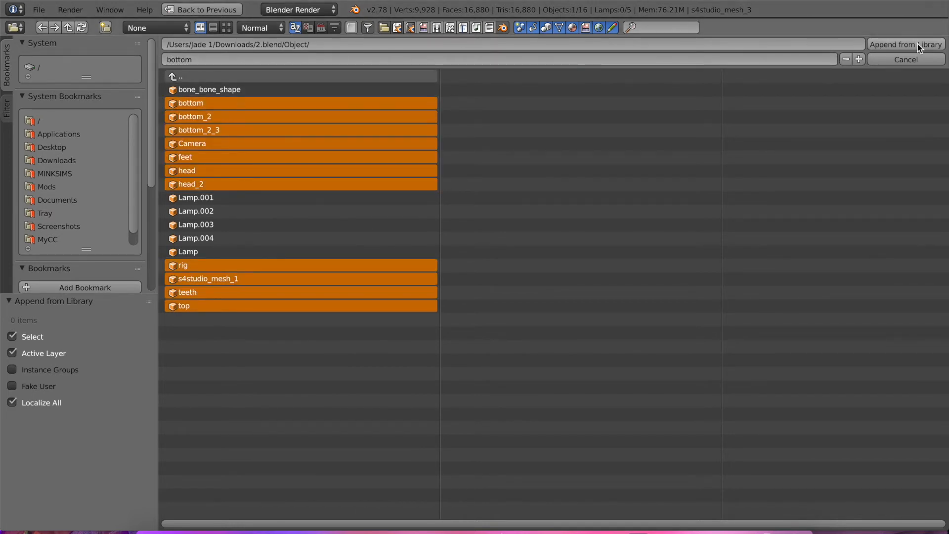
left_click(906, 44)
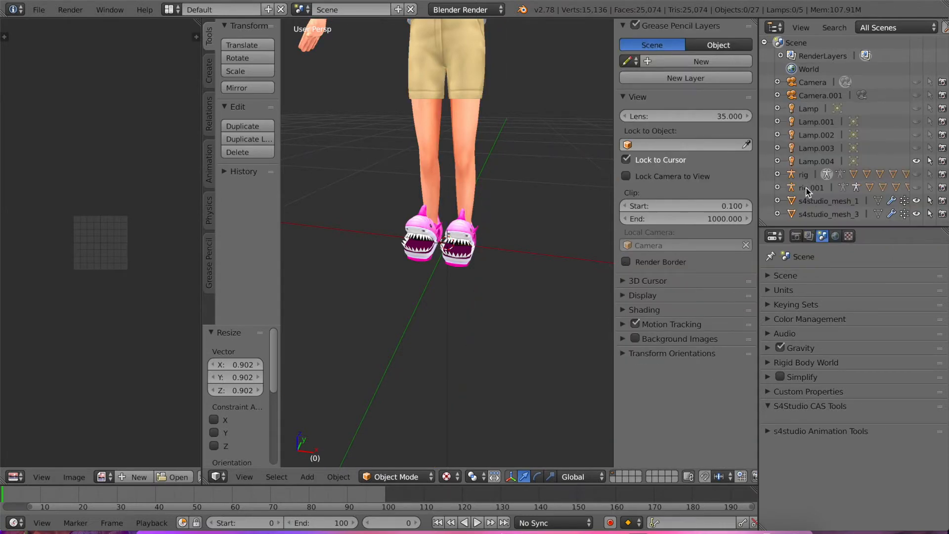
Scale s4studio_mesh_3 to 1.038, 0.803, 0.902 and nudge it along X
left_click(829, 201)
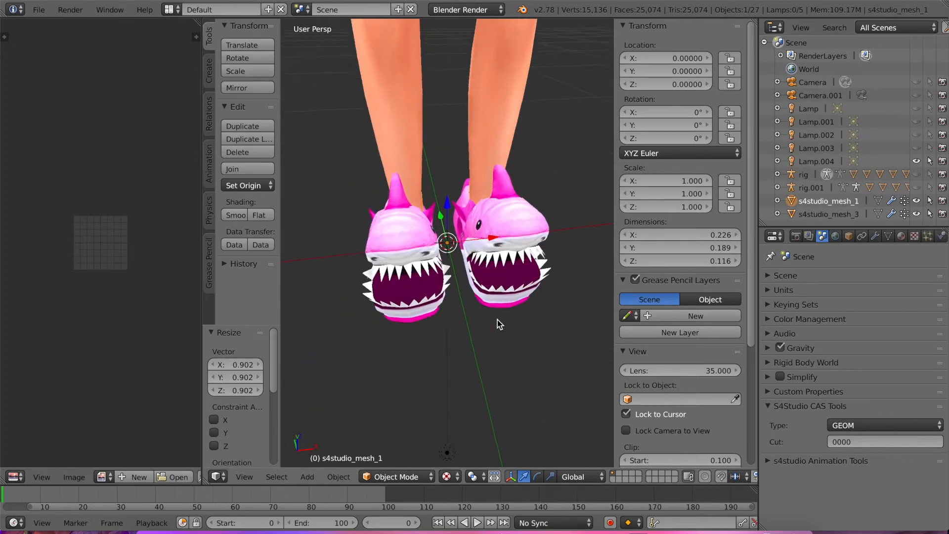
left_click(830, 214)
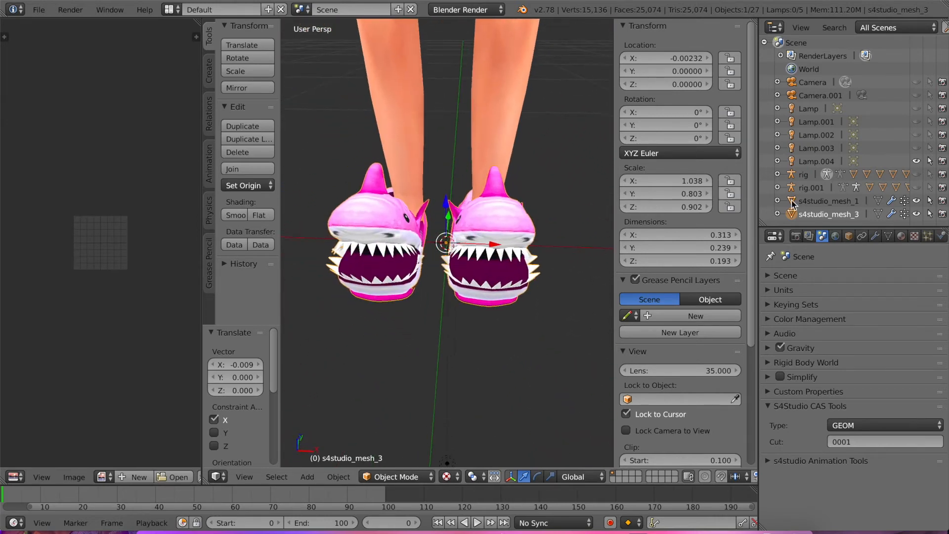
In Edit Mode with Bounding Box Center pivot, separate one shoe into s4studio_mesh_3.001
left_click(395, 476)
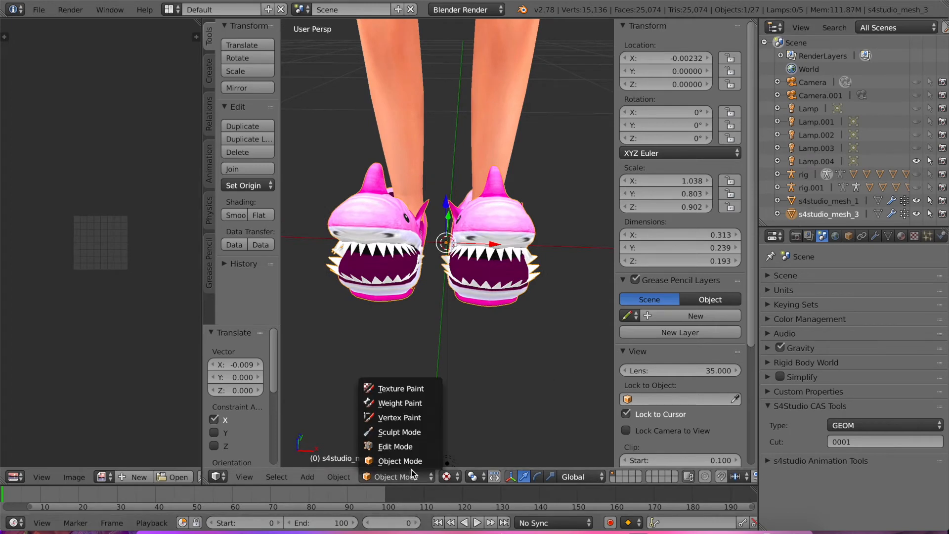
left_click(395, 446)
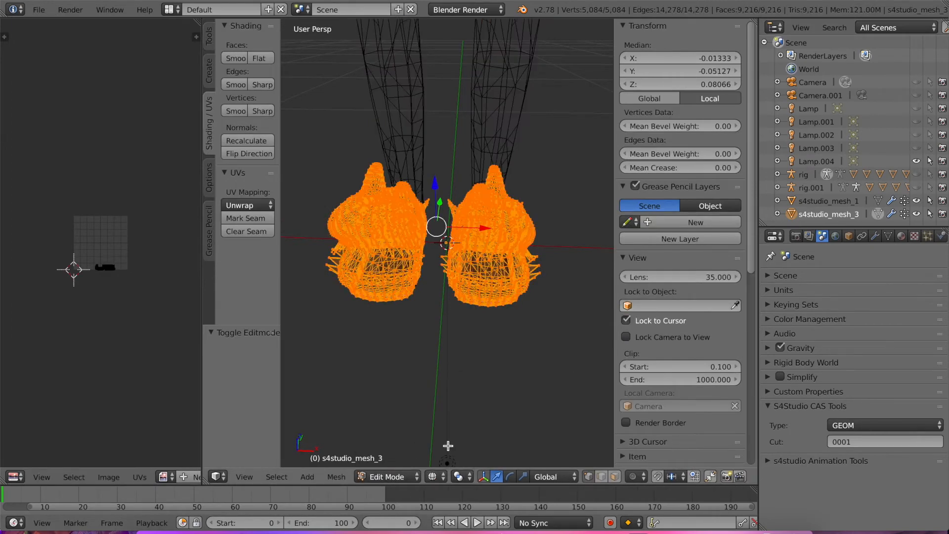
left_click(462, 477)
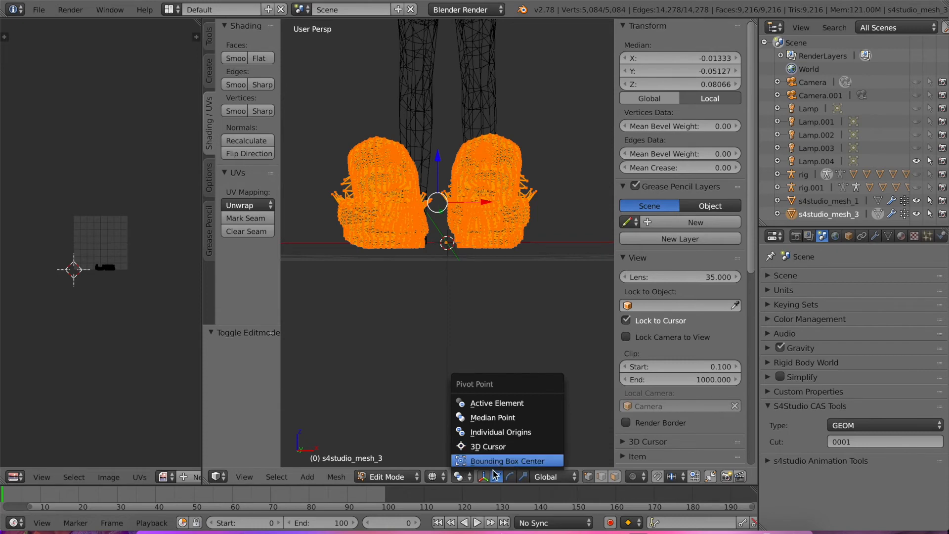
left_click(505, 460)
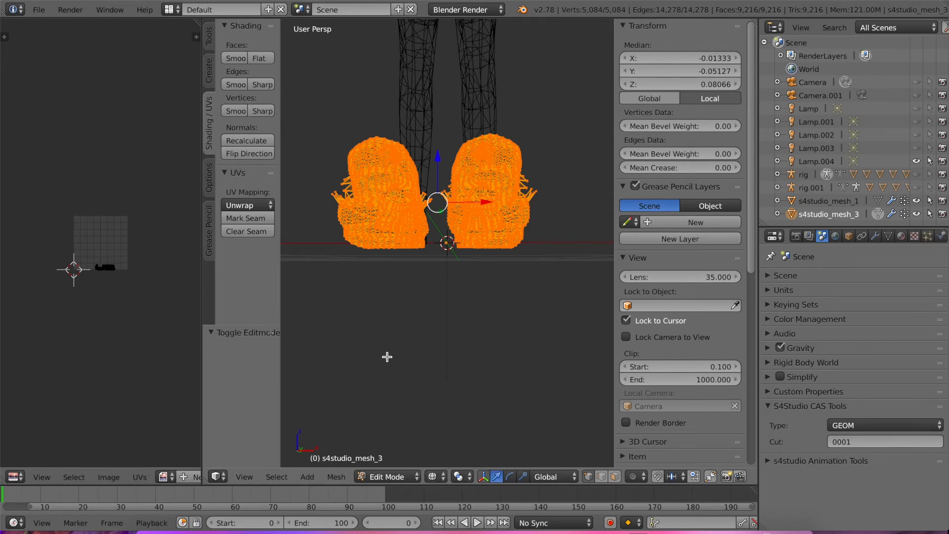
key("a")
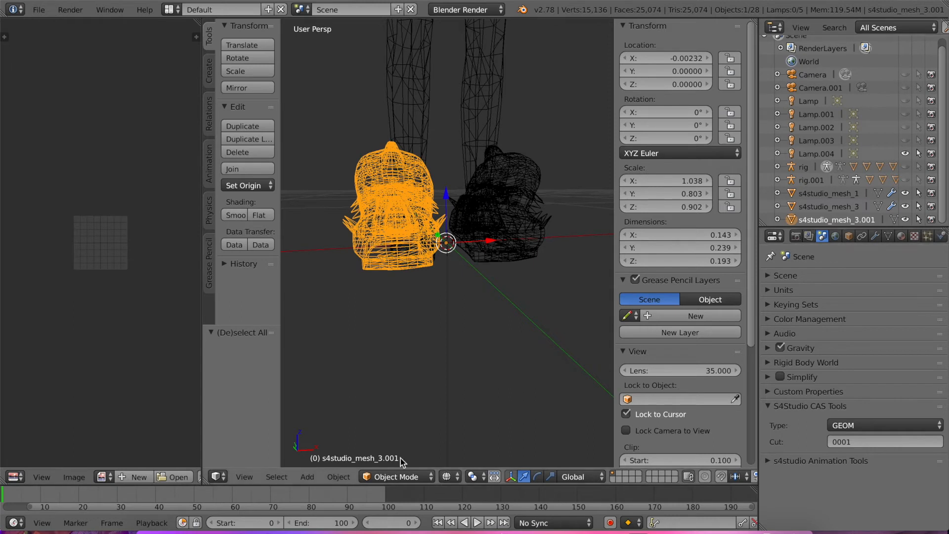
mouse_move(636, 280)
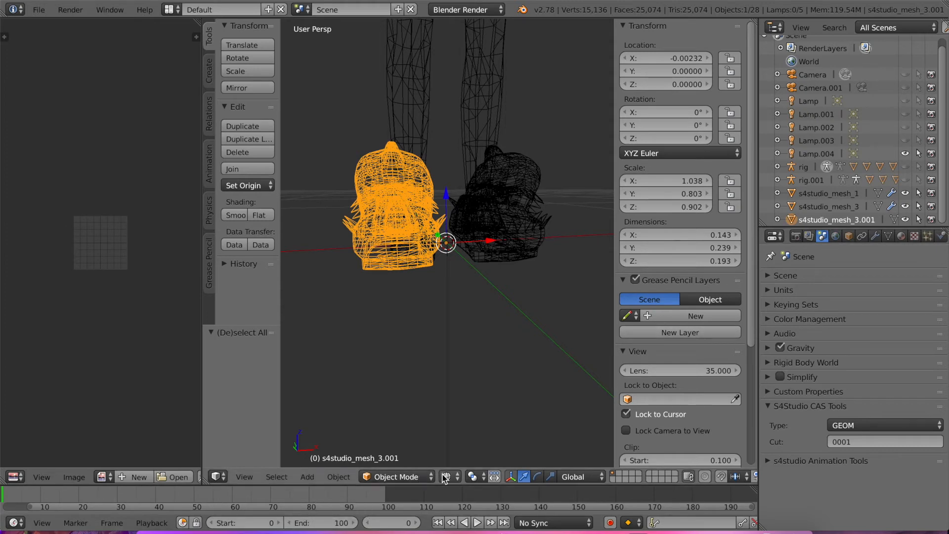
Switch viewport shading to Texture and move the separated shoe 0.035 along X
left_click(447, 477)
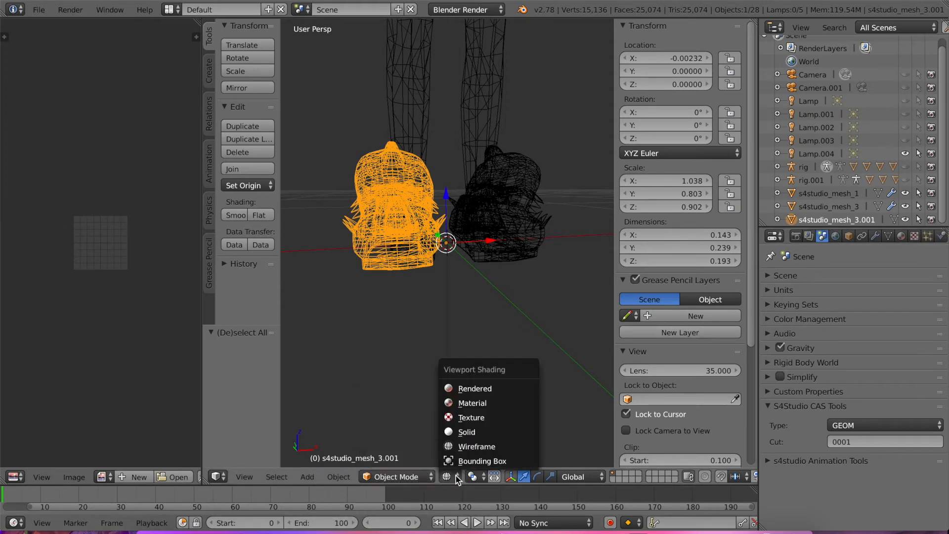
left_click(472, 418)
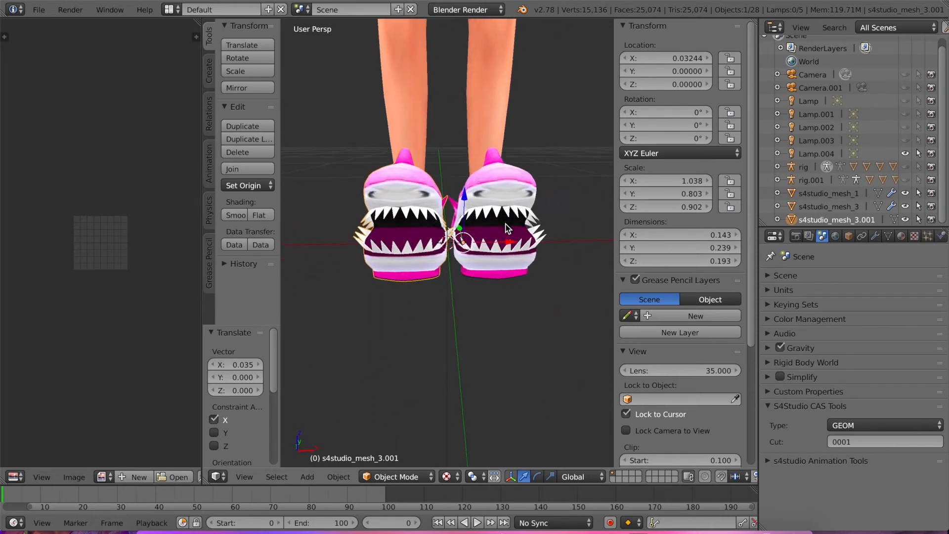
scroll("down", 3)
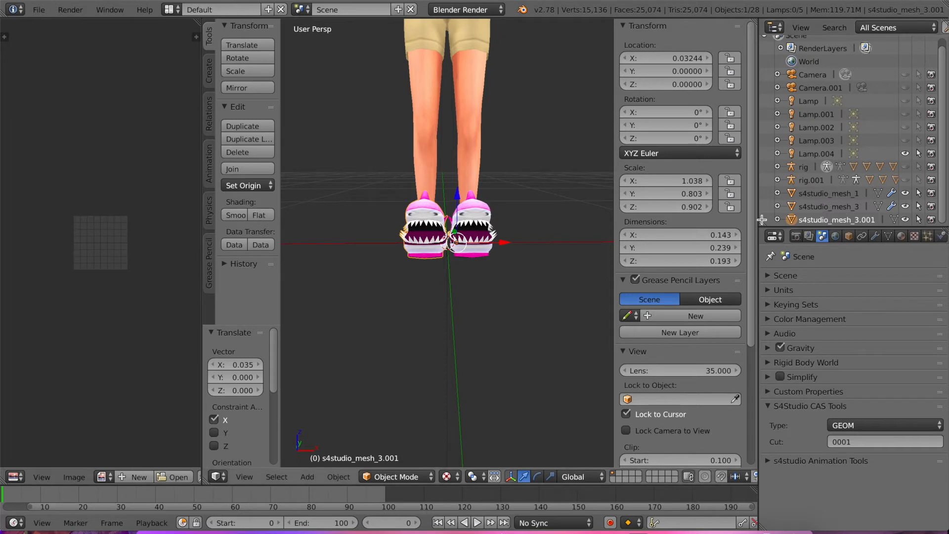
mouse_move(830, 219)
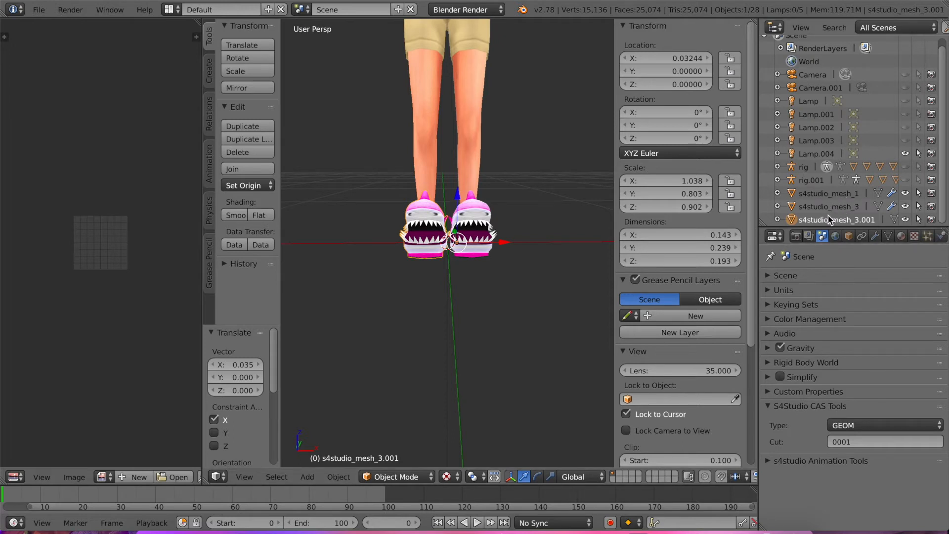
mouse_move(861, 201)
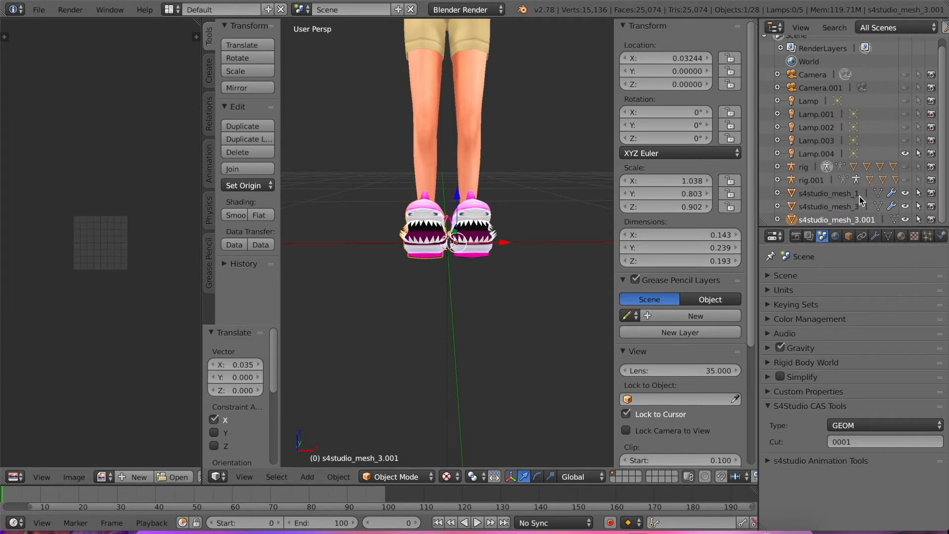
Select s4studio_mesh_3 and s4studio_mesh_1, then save the Blender scene as 3.blend in Downloads
left_click(830, 207)
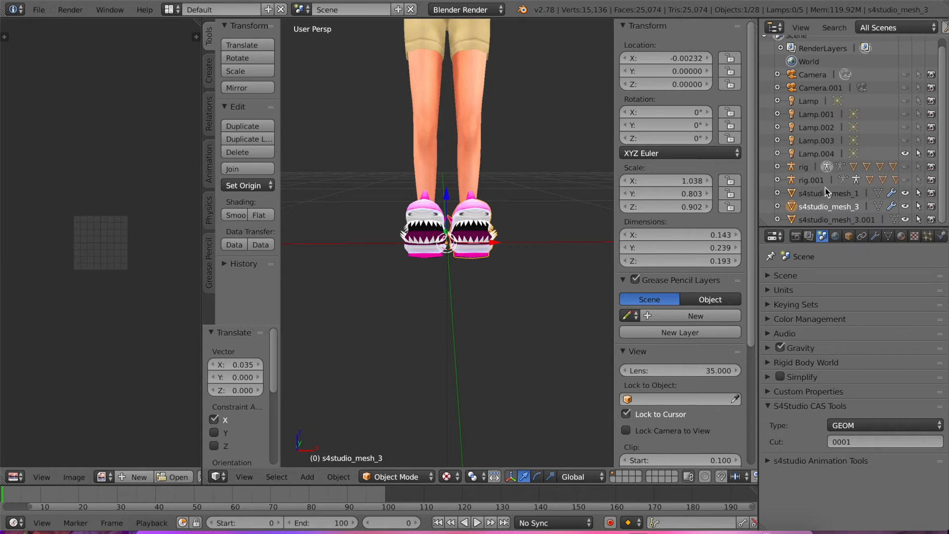
left_click(828, 193)
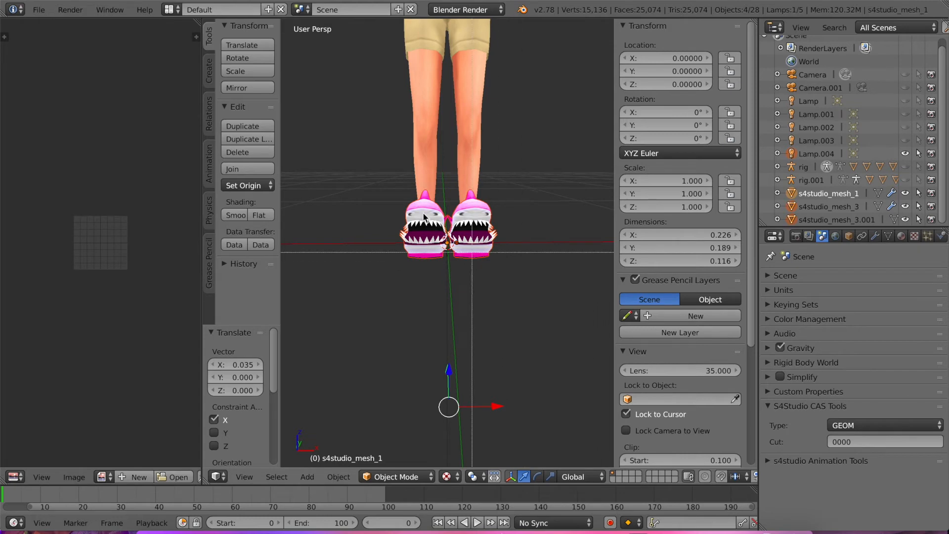
left_click(231, 168)
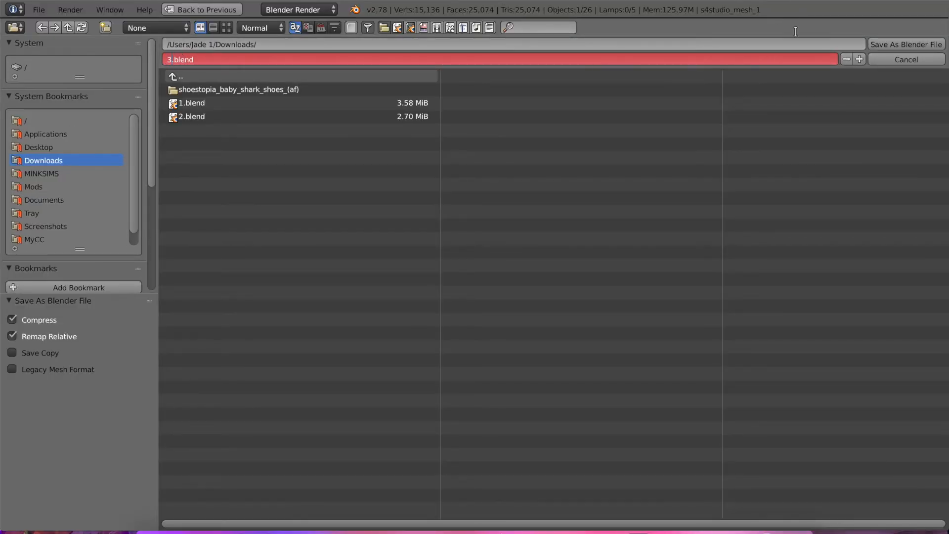
left_click(906, 44)
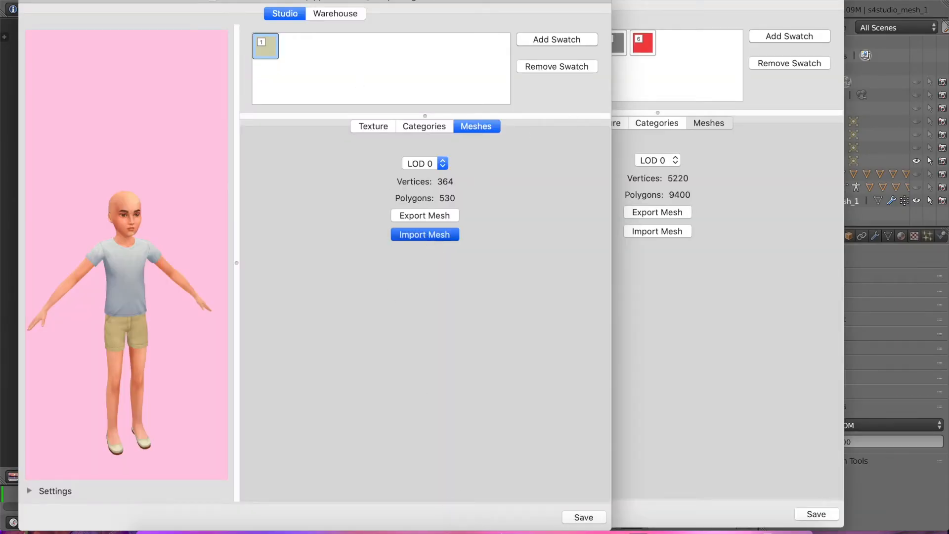
Import the shark slipper mesh from 3.blend onto the child
left_click(425, 234)
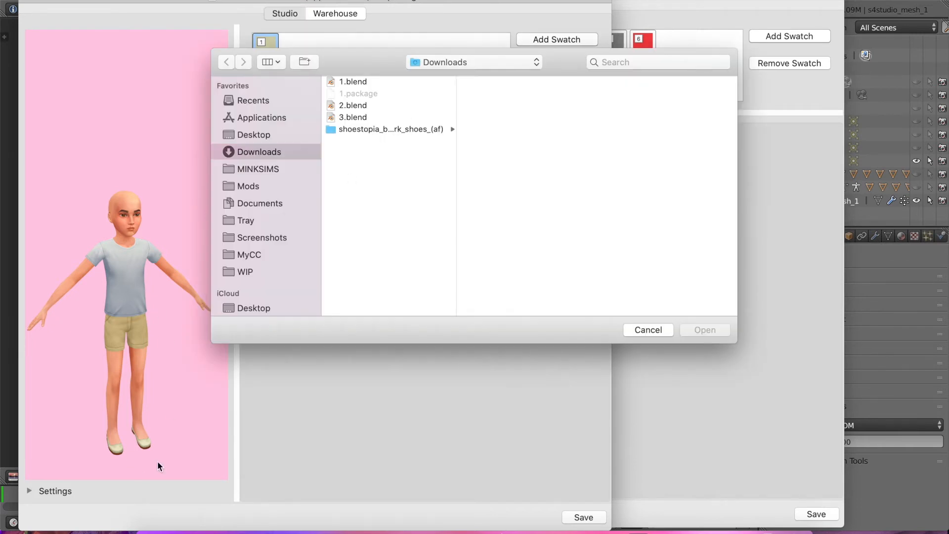
mouse_move(107, 458)
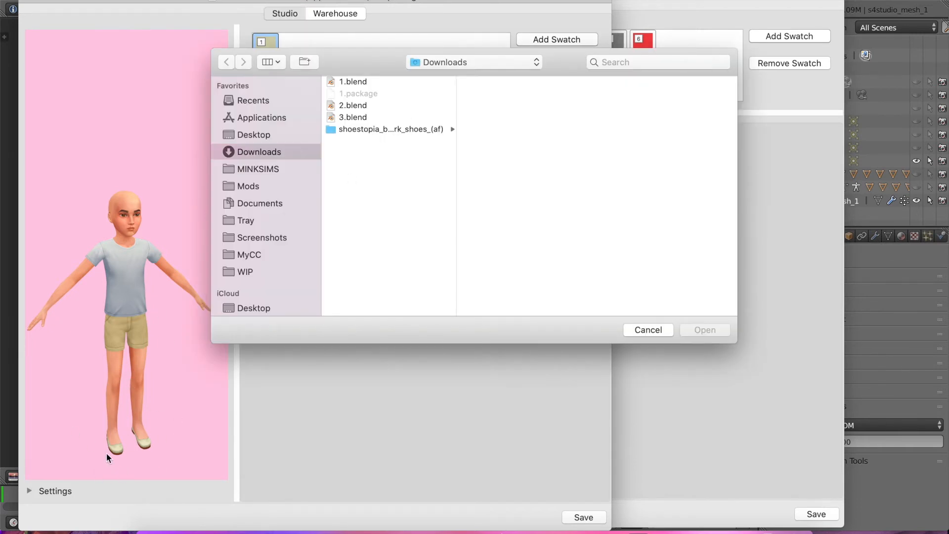
mouse_move(361, 193)
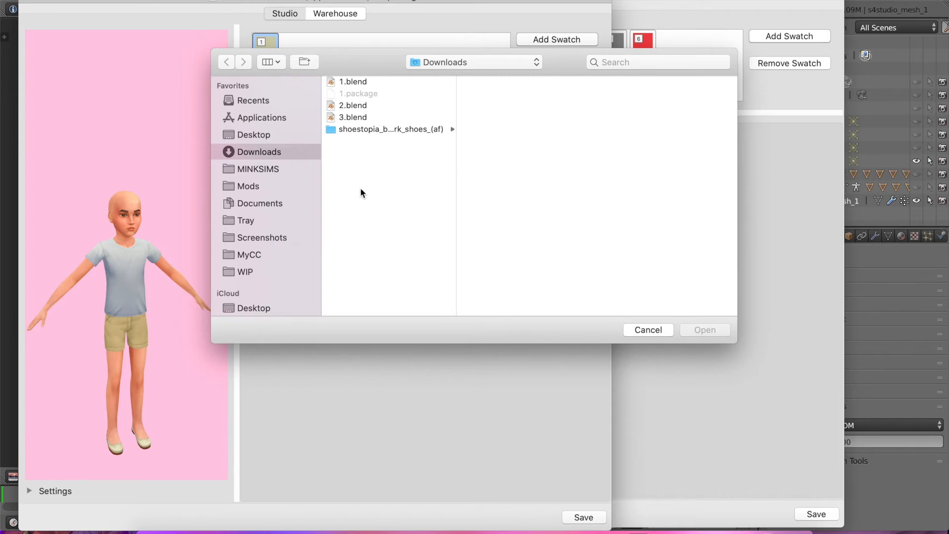
left_click(353, 117)
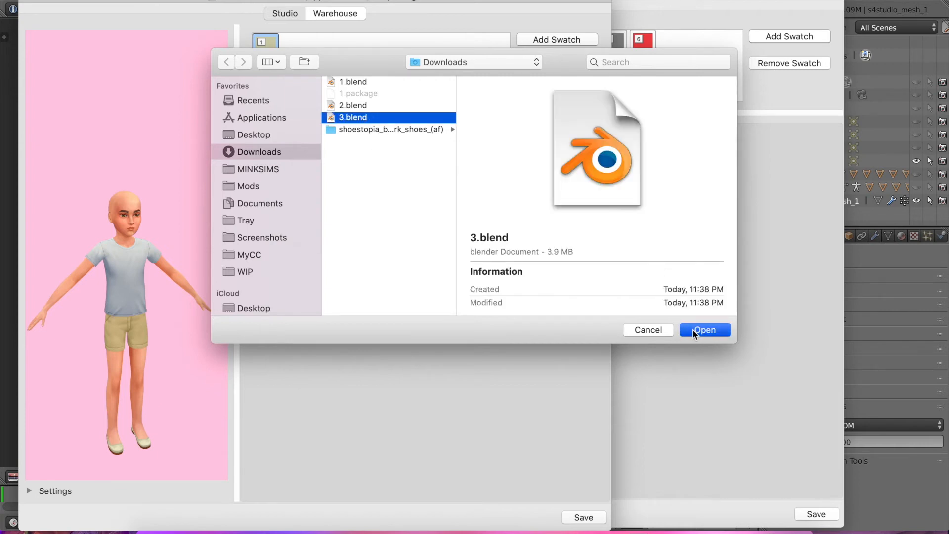
left_click(704, 329)
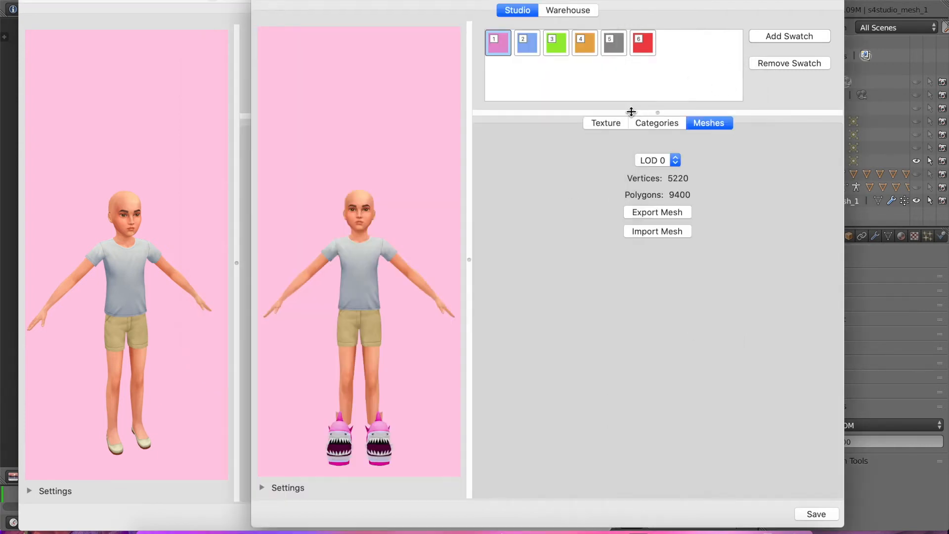
Export the swatch's diffuse texture to Downloads as file 1
left_click(605, 123)
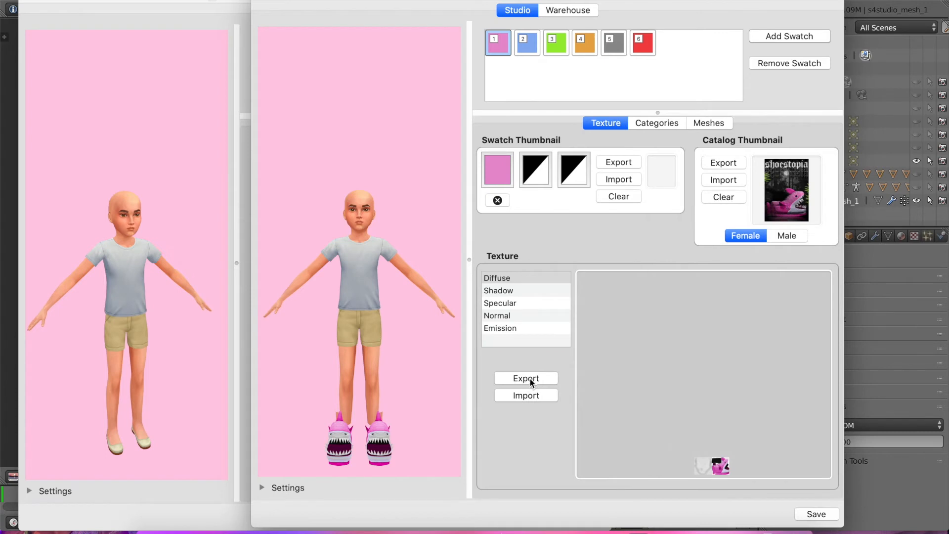
left_click(526, 378)
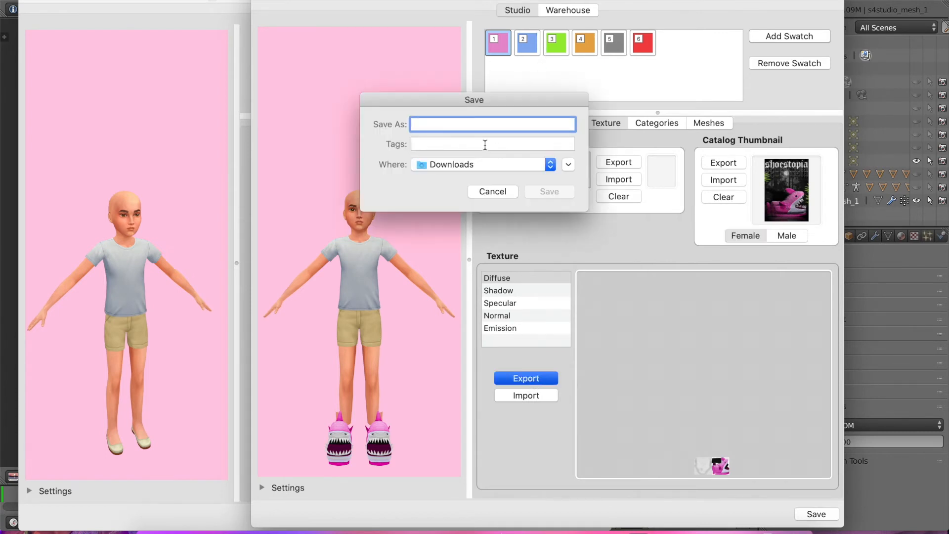
type("1")
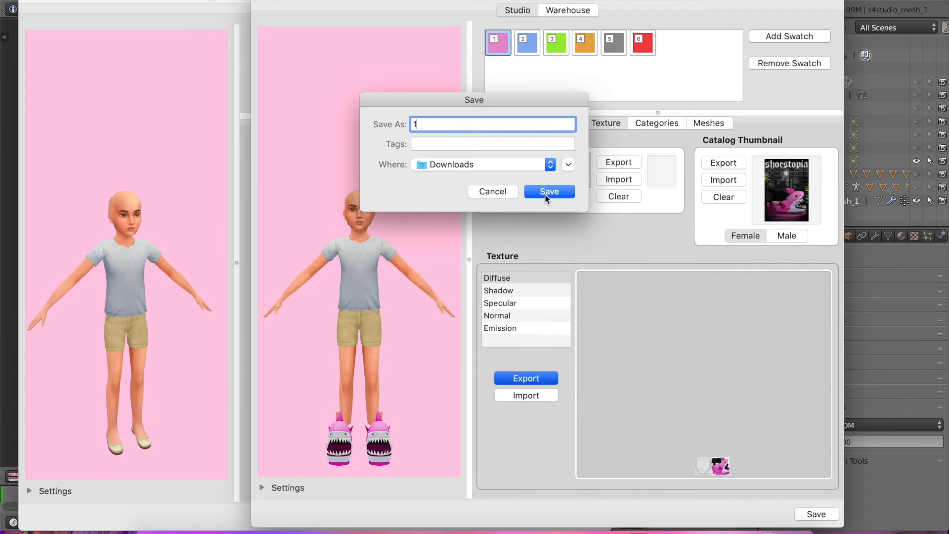
left_click(567, 164)
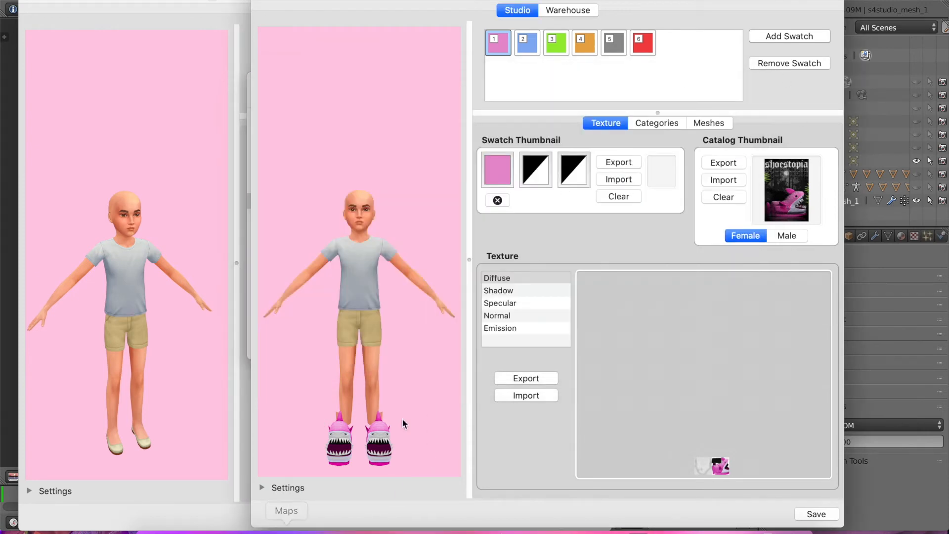
Re-import 3.blend as the LOD 0 slipper mesh
left_click(709, 123)
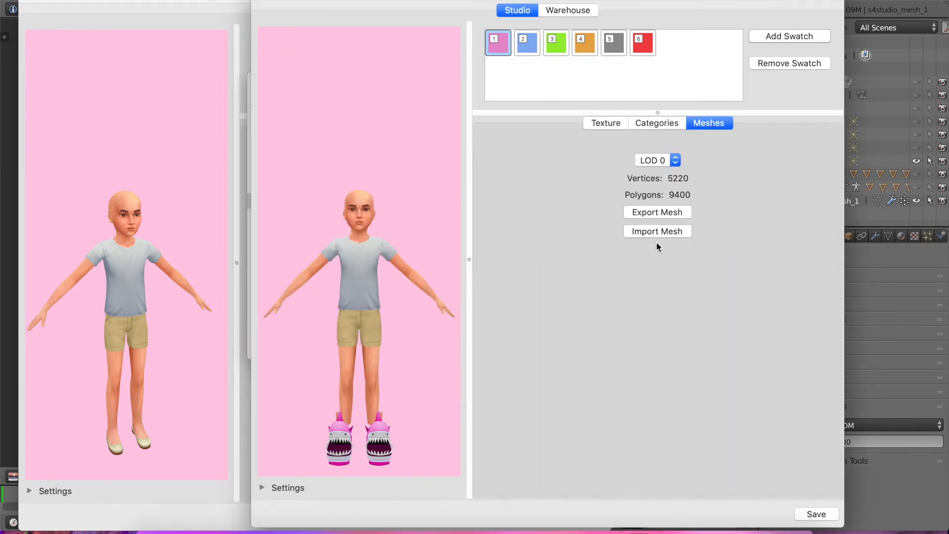
left_click(657, 231)
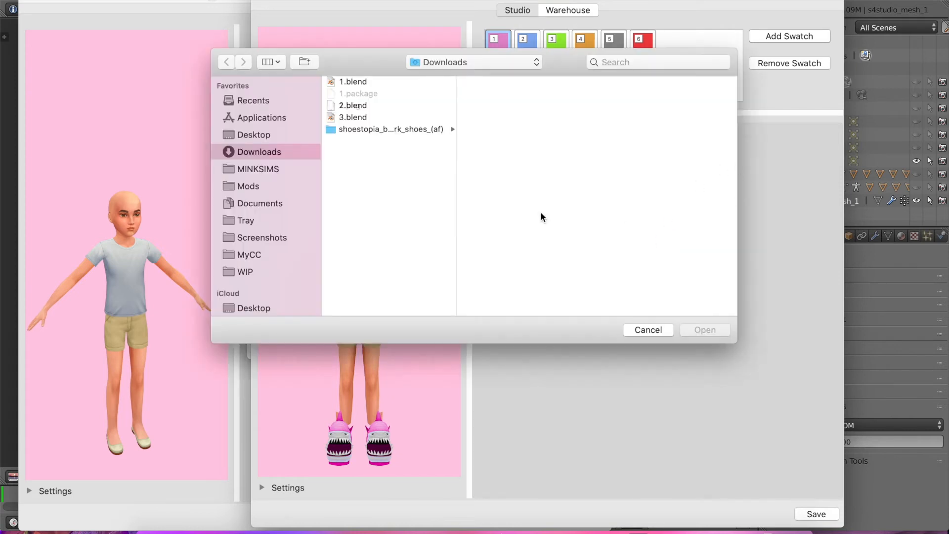
left_click(353, 129)
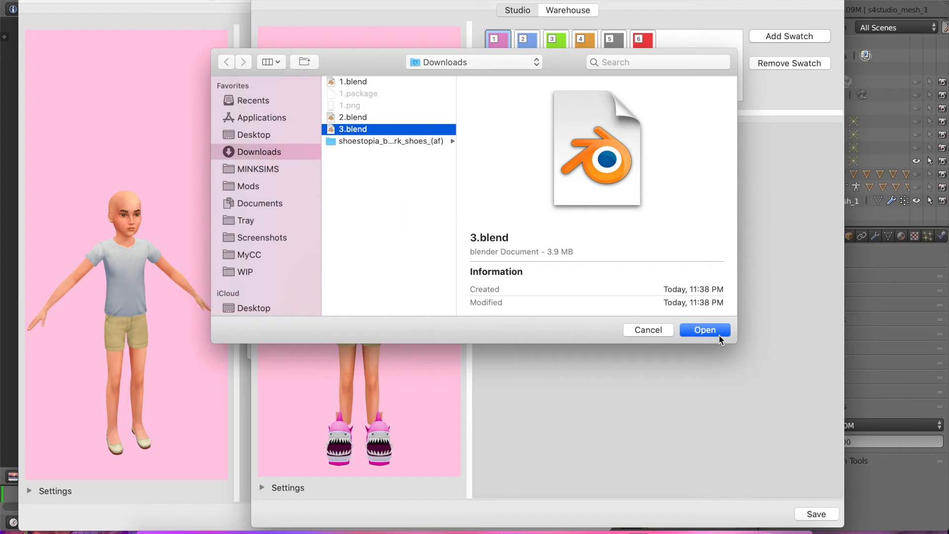
left_click(704, 329)
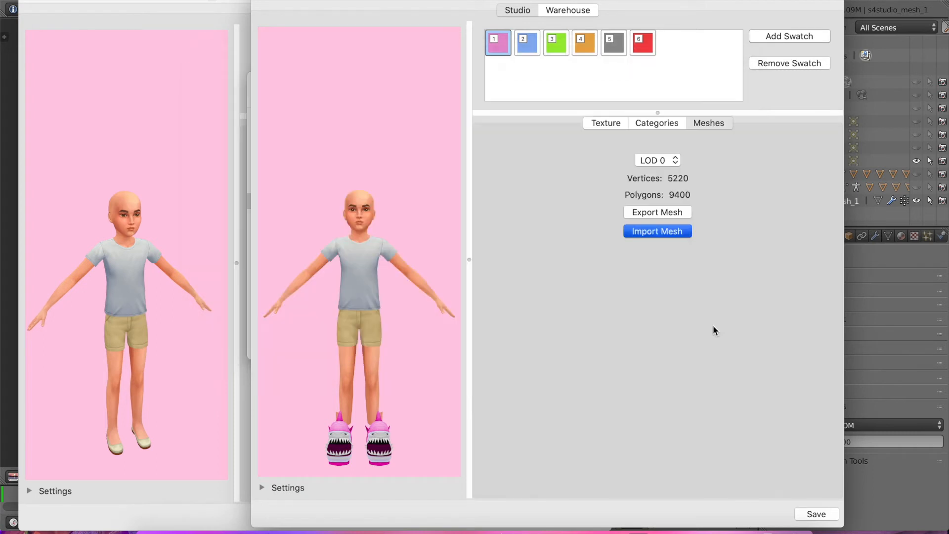
left_click(657, 231)
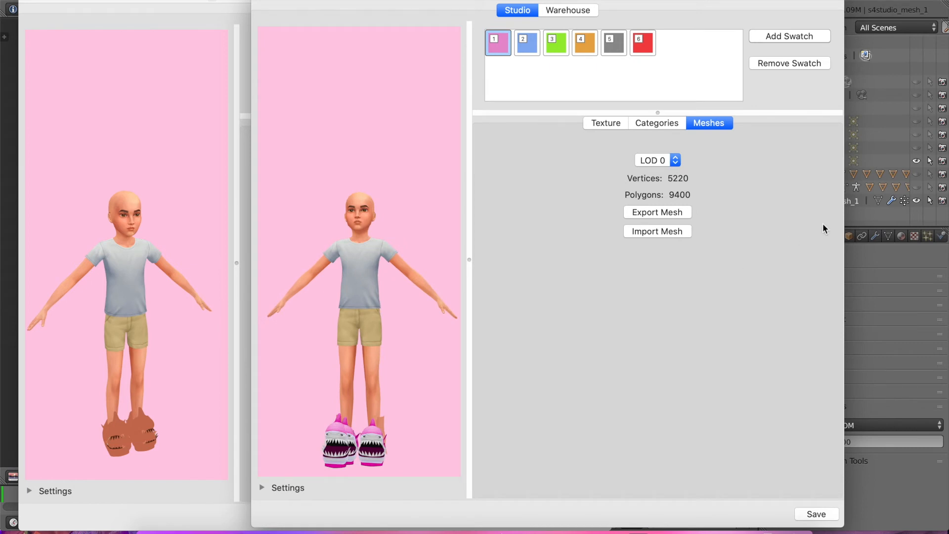
mouse_move(457, 385)
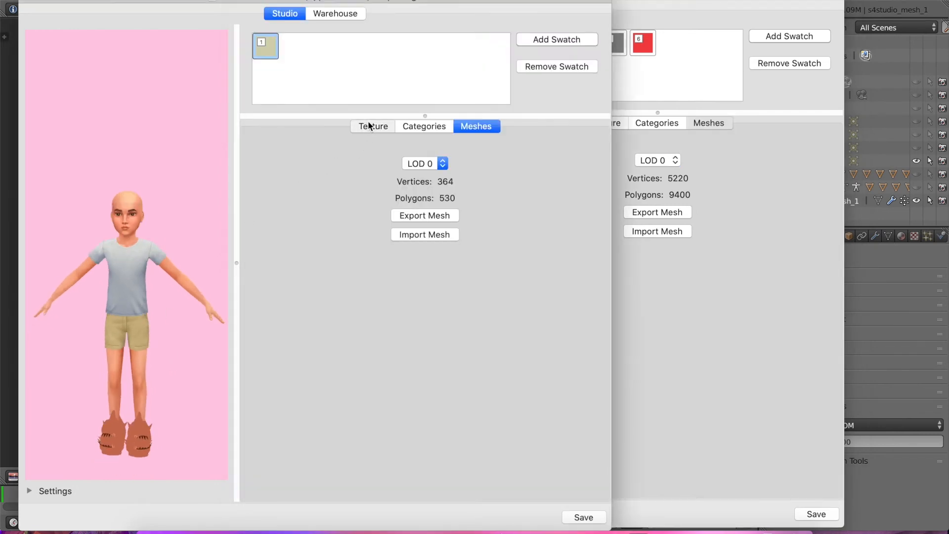
Export the shark project's pink swatch diffuse texture to Downloads as 01
left_click(373, 126)
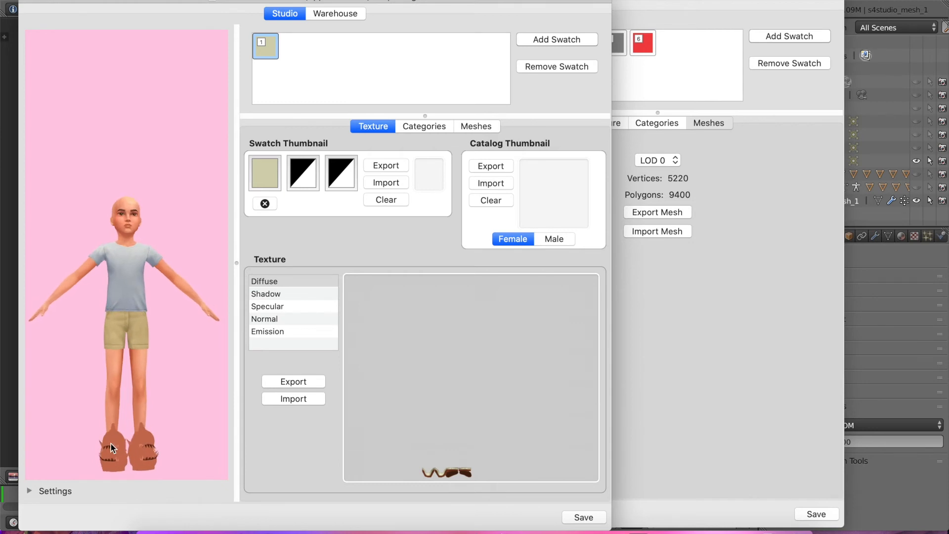
left_click(708, 123)
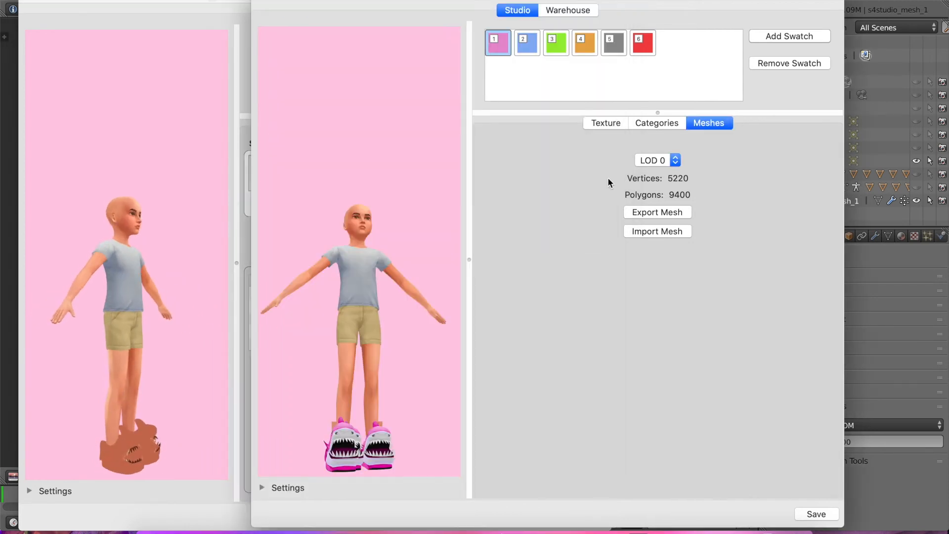
left_click(605, 123)
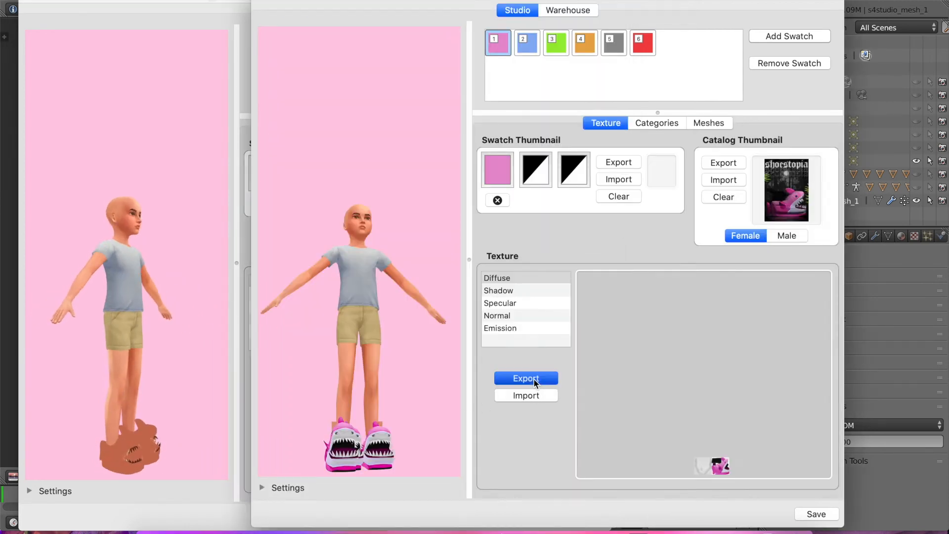
left_click(525, 378)
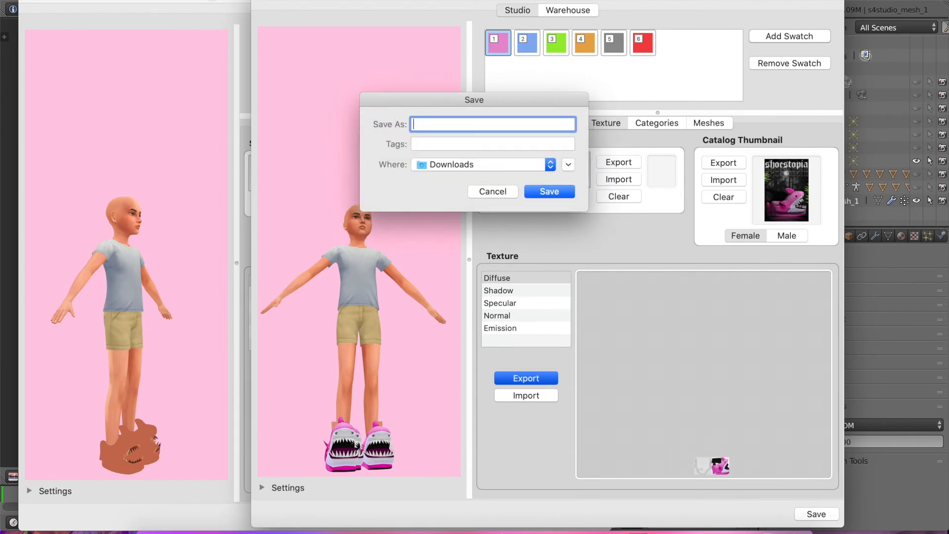
type("01")
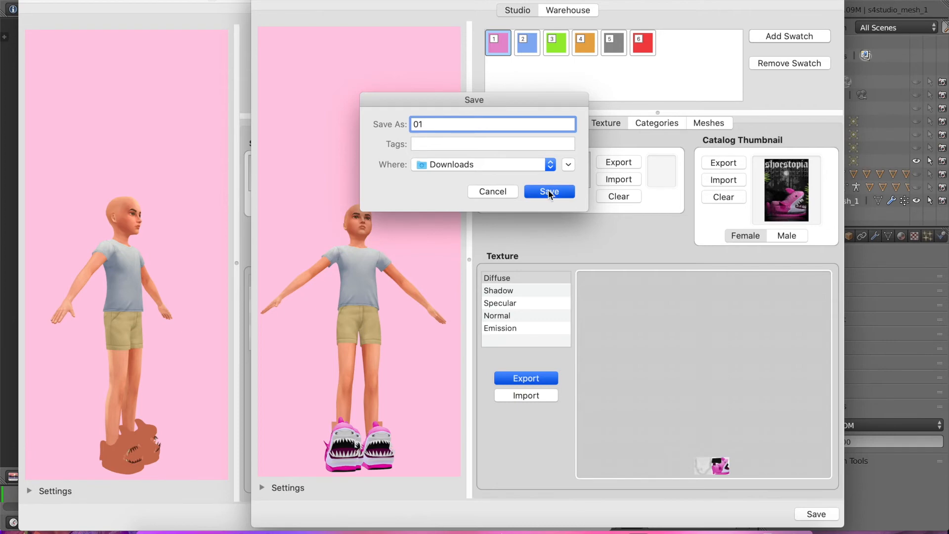
left_click(548, 192)
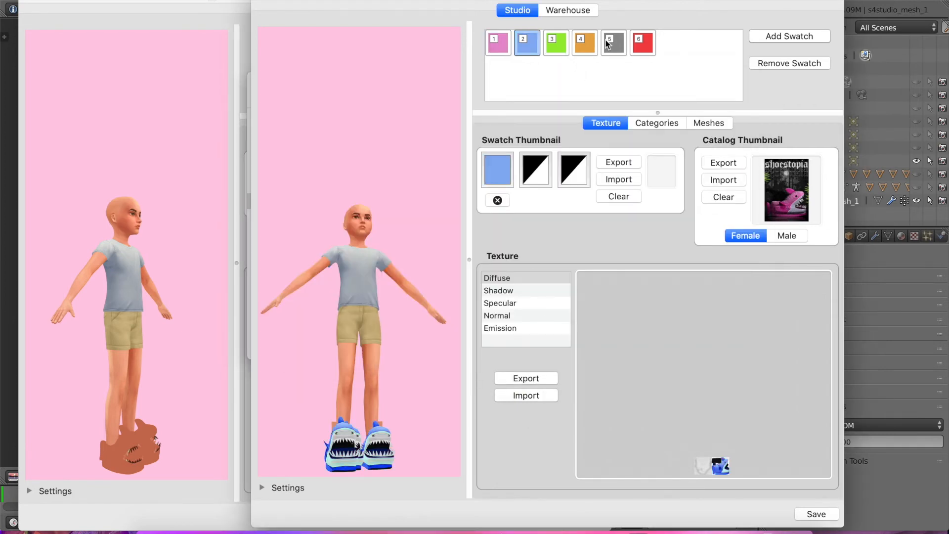
Export the grey and orange swatch diffuse textures as 04 and 05
left_click(613, 43)
type("04")
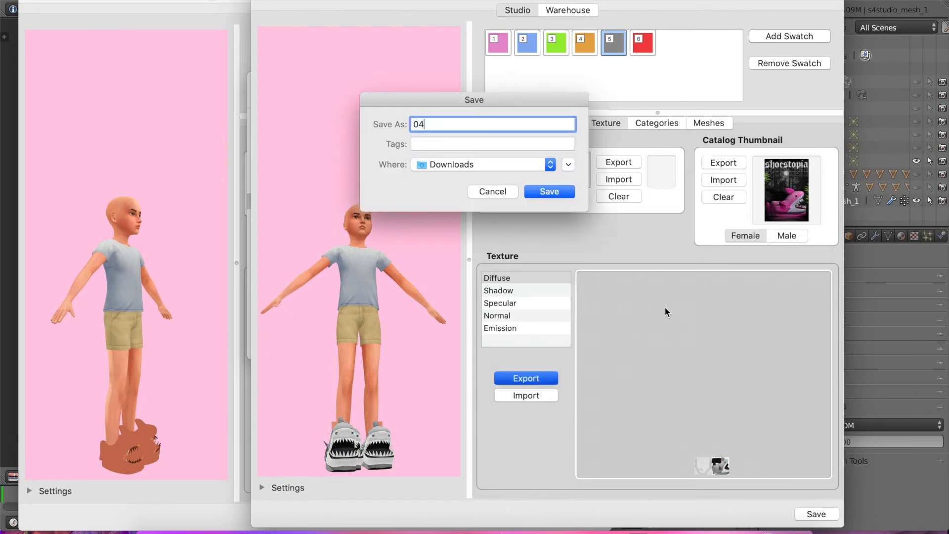
left_click(549, 191)
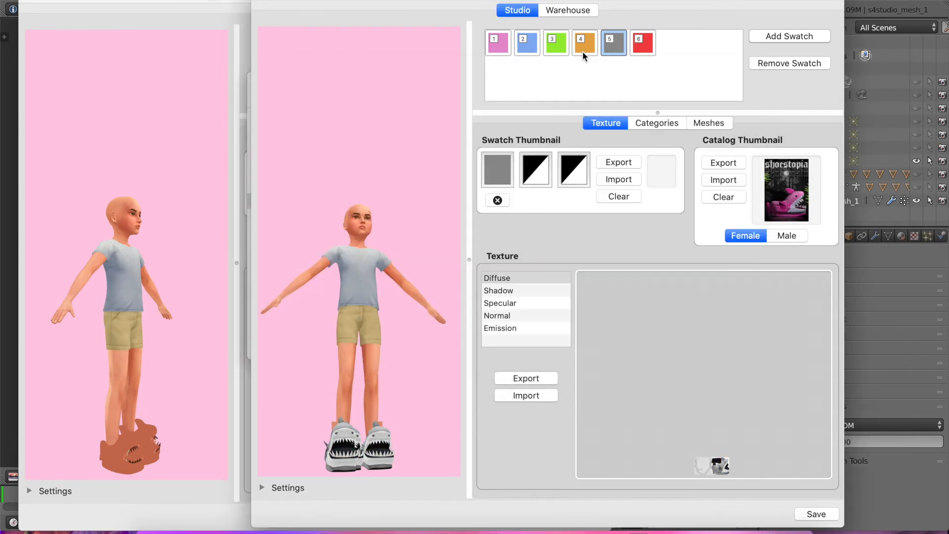
left_click(584, 43)
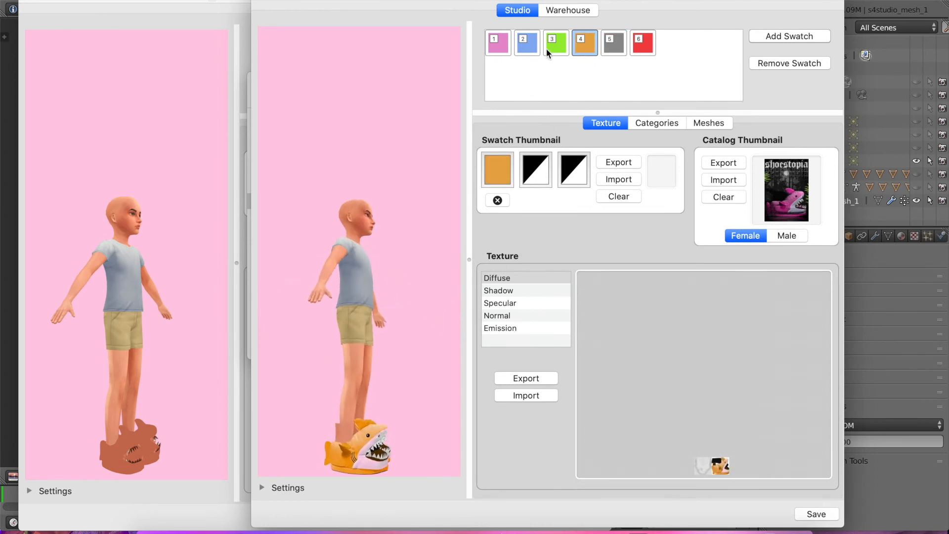
left_click(555, 43)
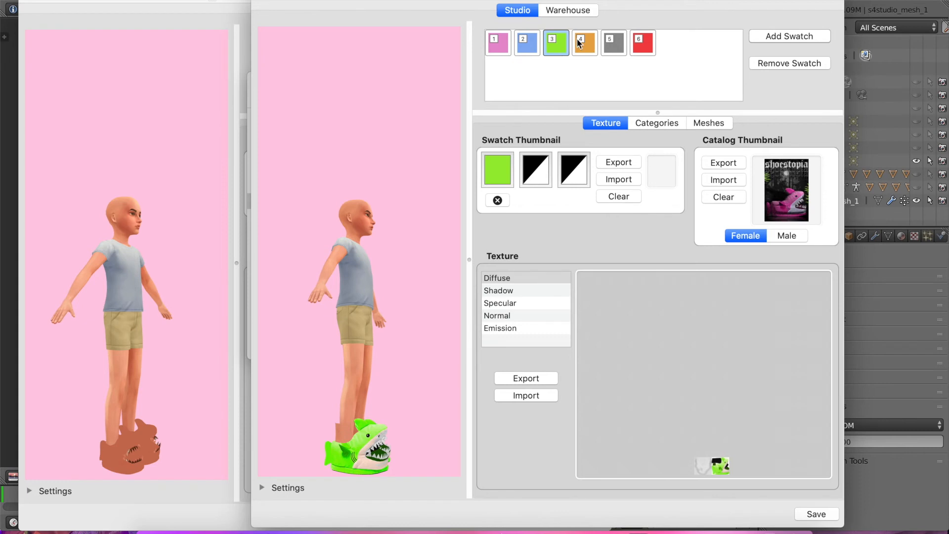
left_click(585, 43)
type("056")
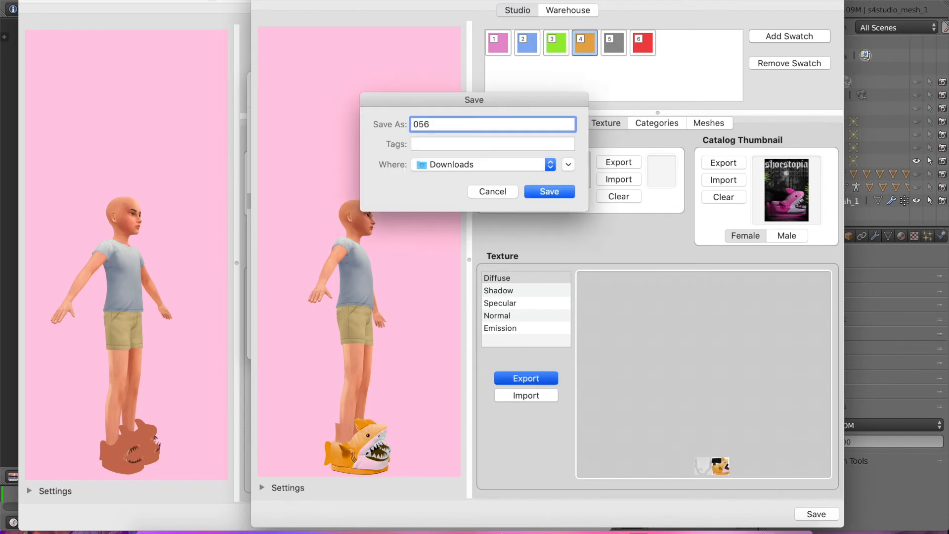
key("Backspace")
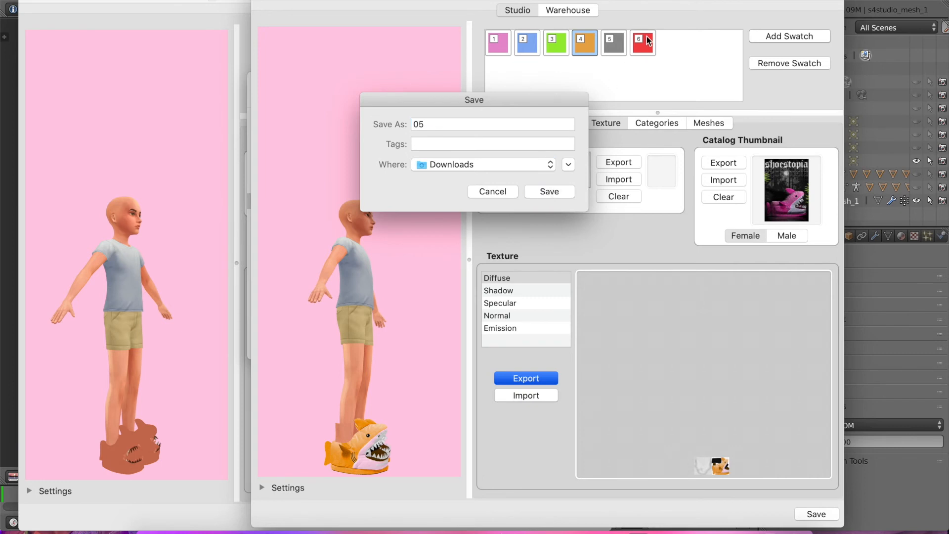
left_click(549, 191)
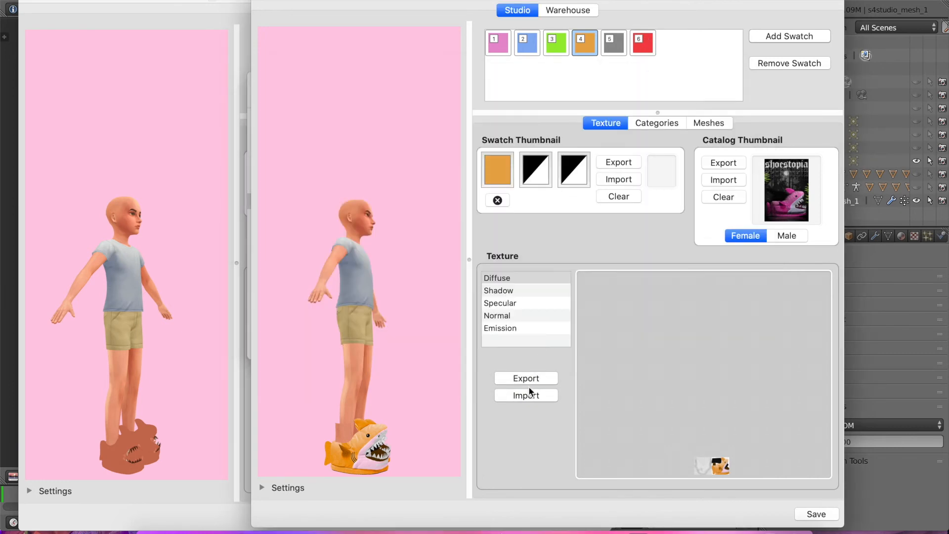
left_click(642, 43)
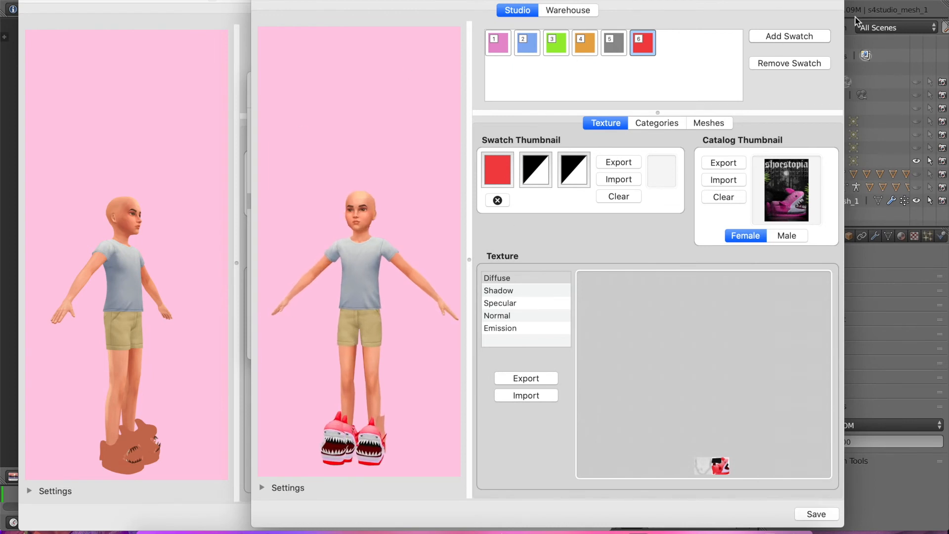
mouse_move(685, 32)
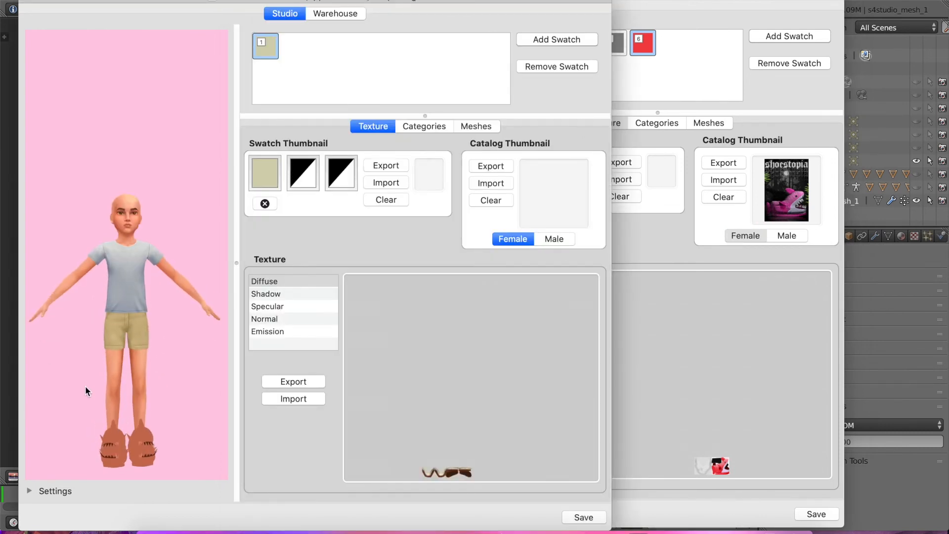
Import the 01.png and 04.png diffuse textures into the brown slippers
left_click(293, 398)
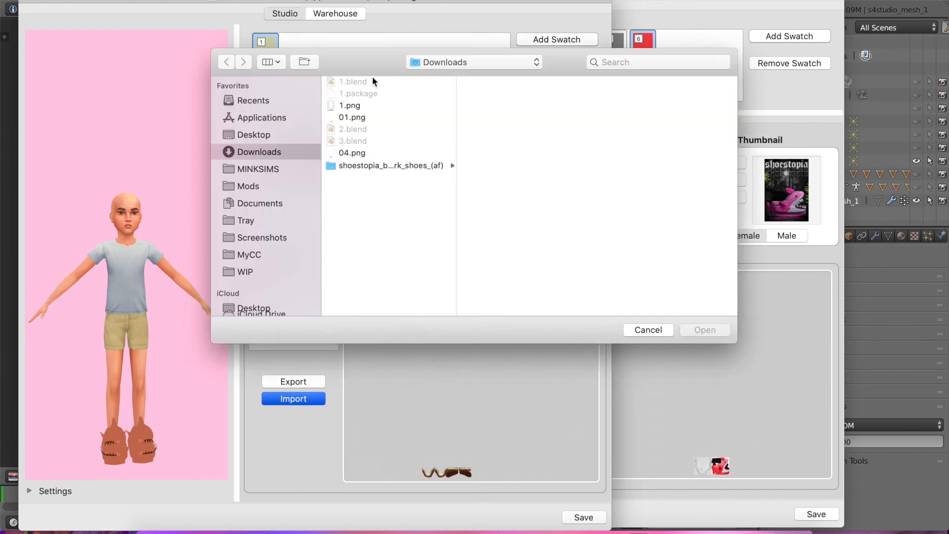
left_click(352, 117)
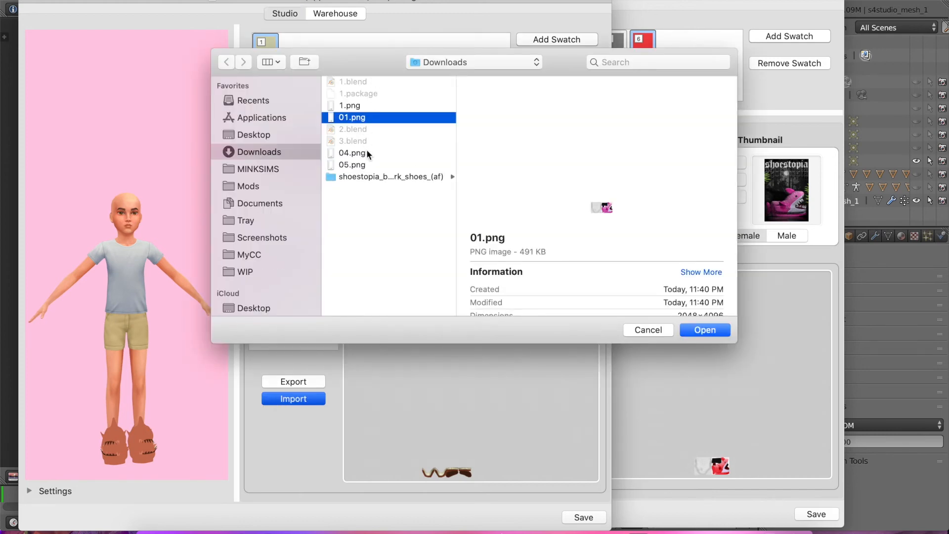
left_click(705, 330)
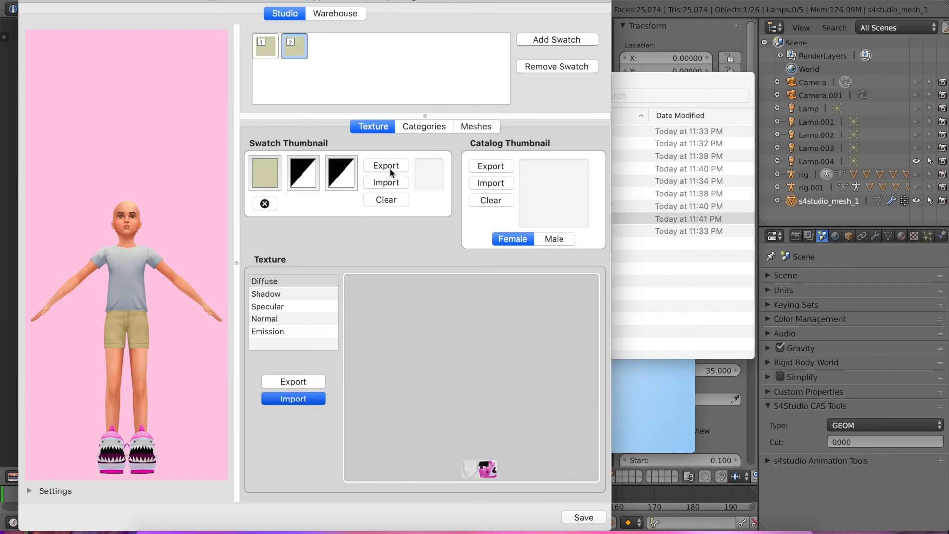
left_click(293, 399)
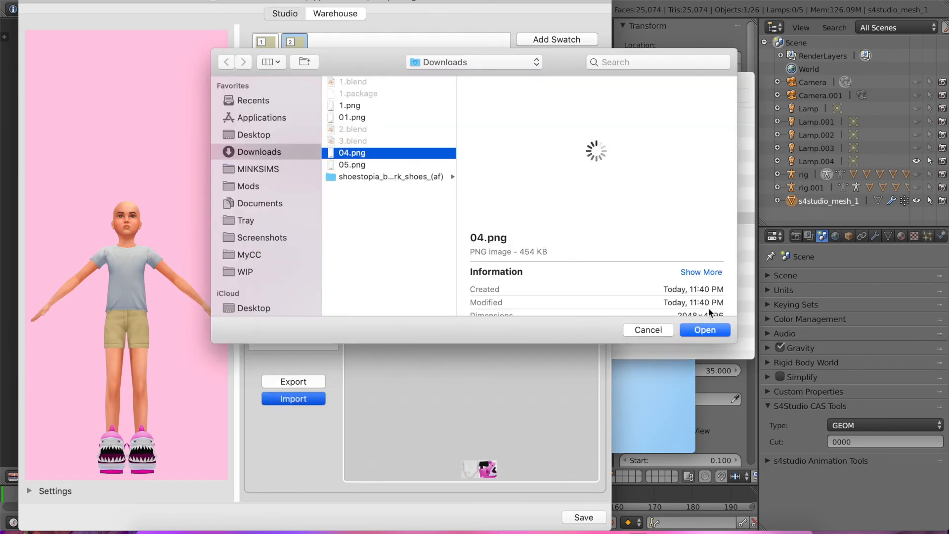
left_click(705, 330)
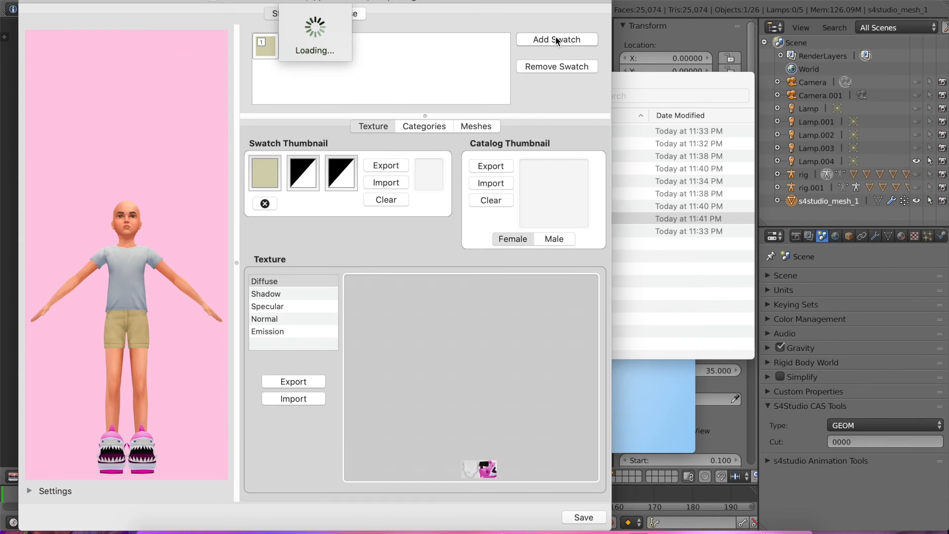
Add another swatch and import 05.png from Downloads as its texture
left_click(555, 40)
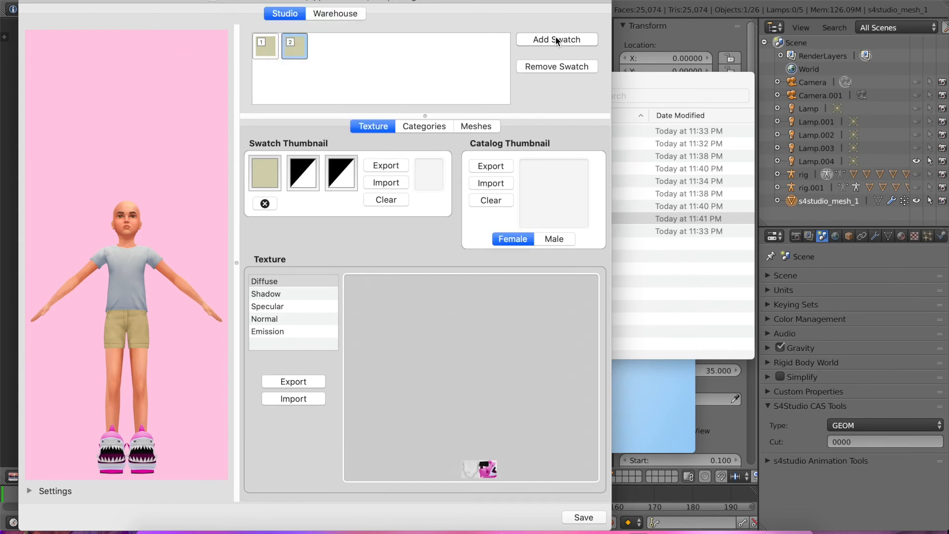
left_click(555, 40)
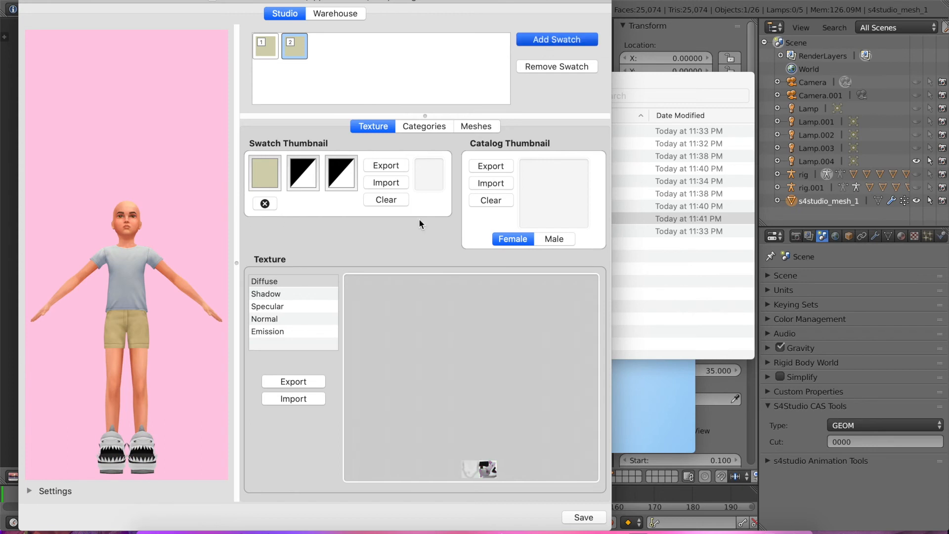
mouse_move(294, 398)
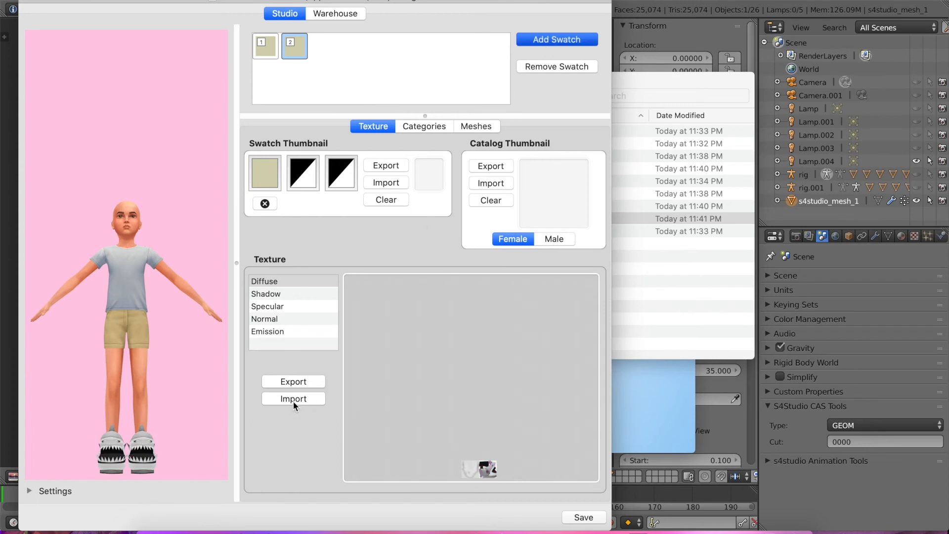
left_click(555, 39)
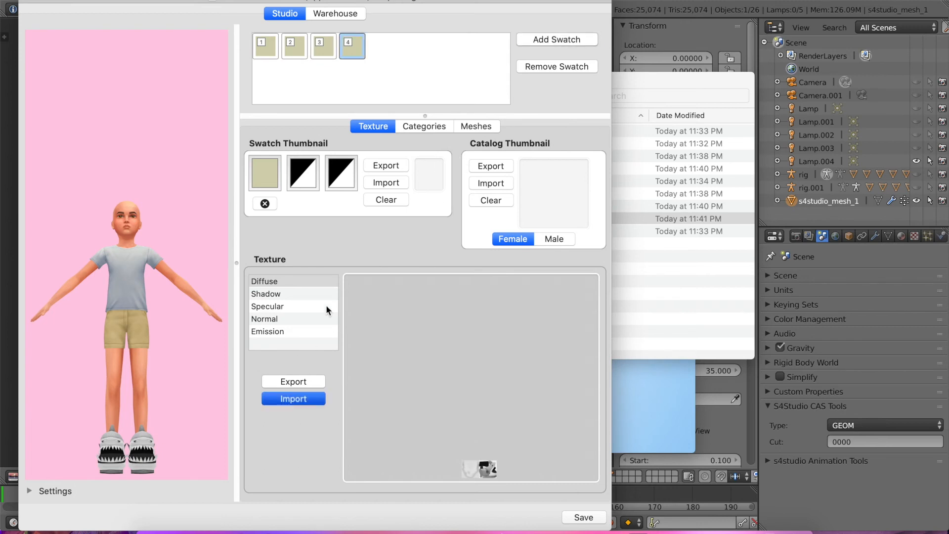
left_click(293, 398)
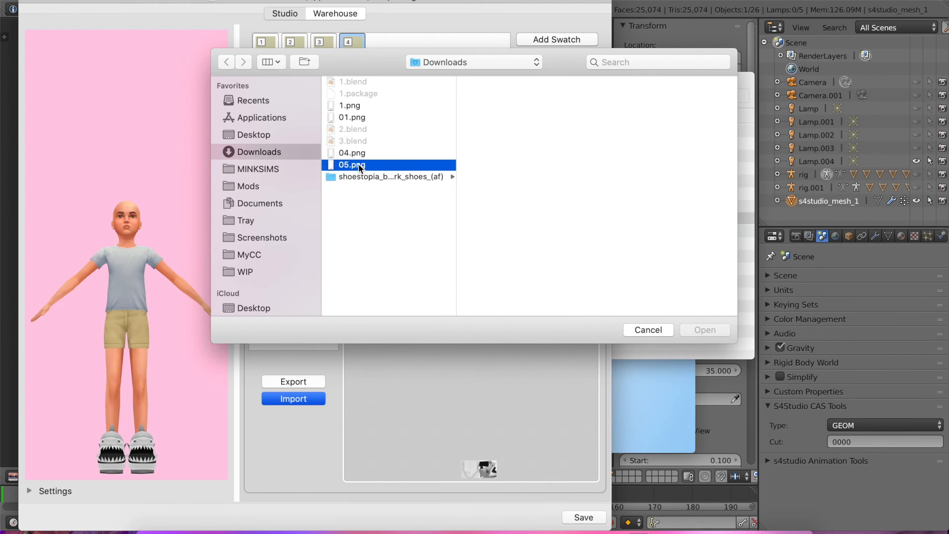
left_click(704, 330)
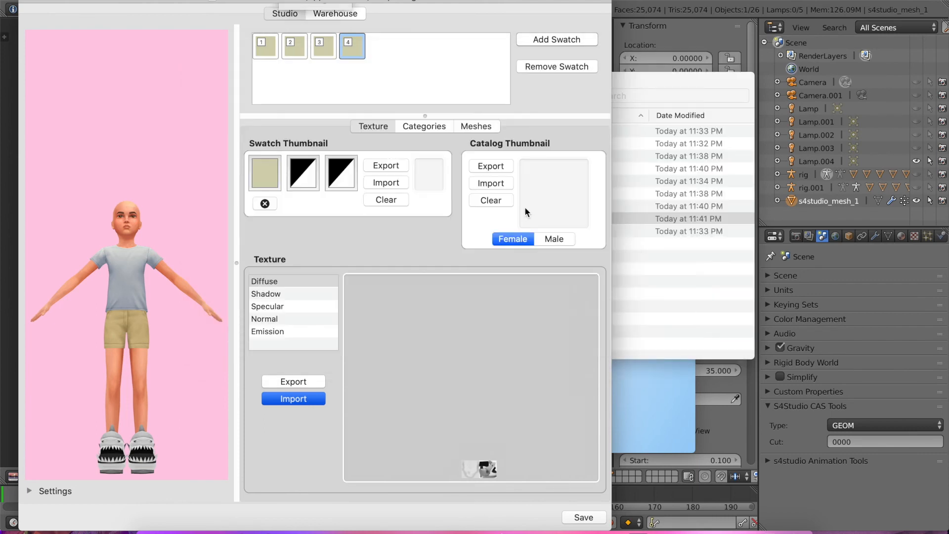
Remove swatch 4, leaving the slipper with three swatches
left_click(293, 399)
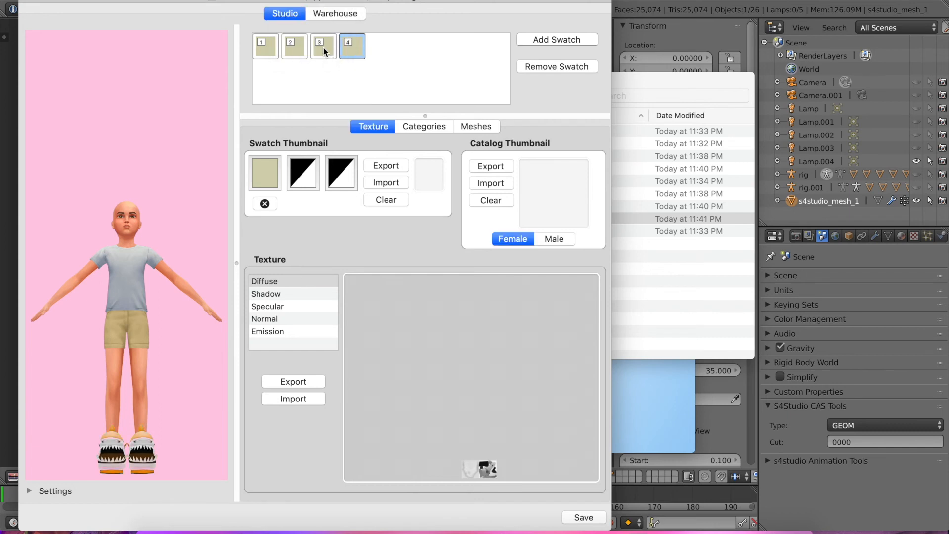
mouse_move(564, 70)
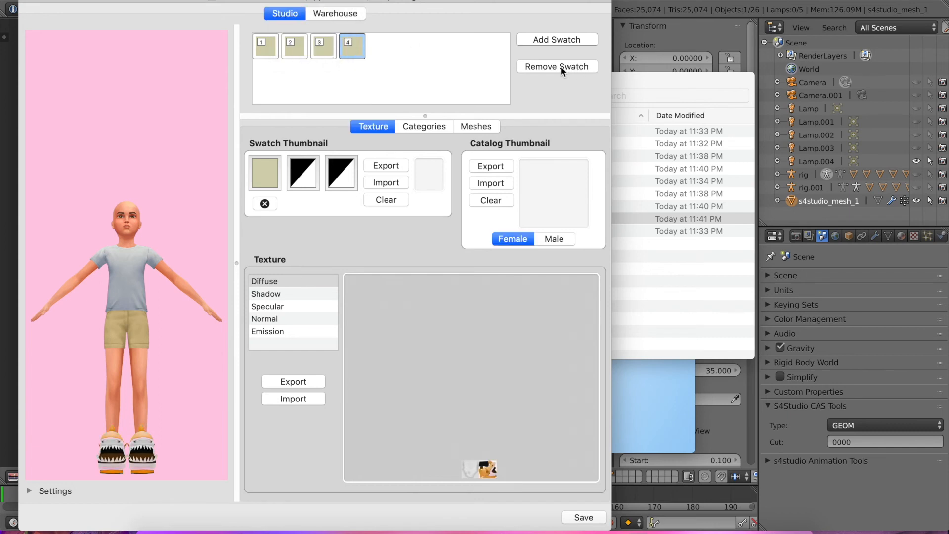
left_click(556, 66)
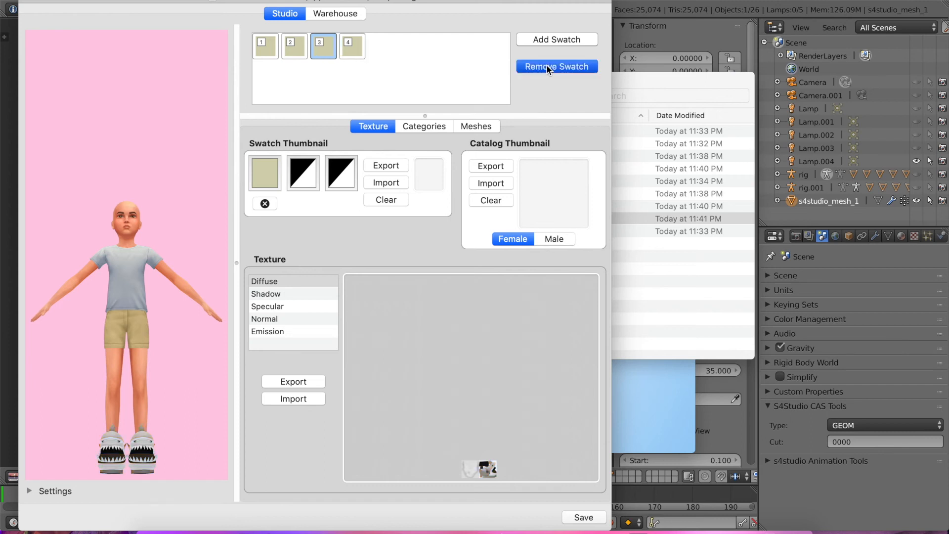
mouse_move(506, 110)
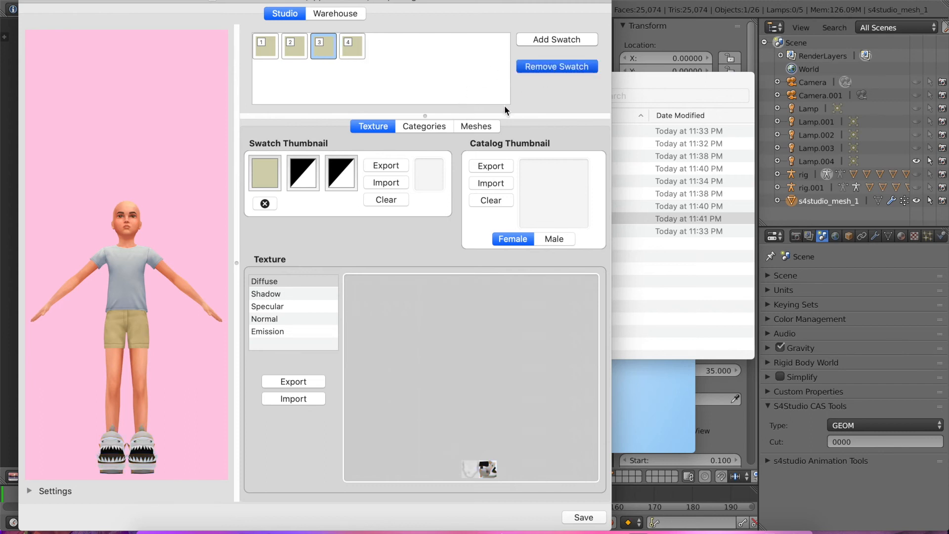
left_click(555, 67)
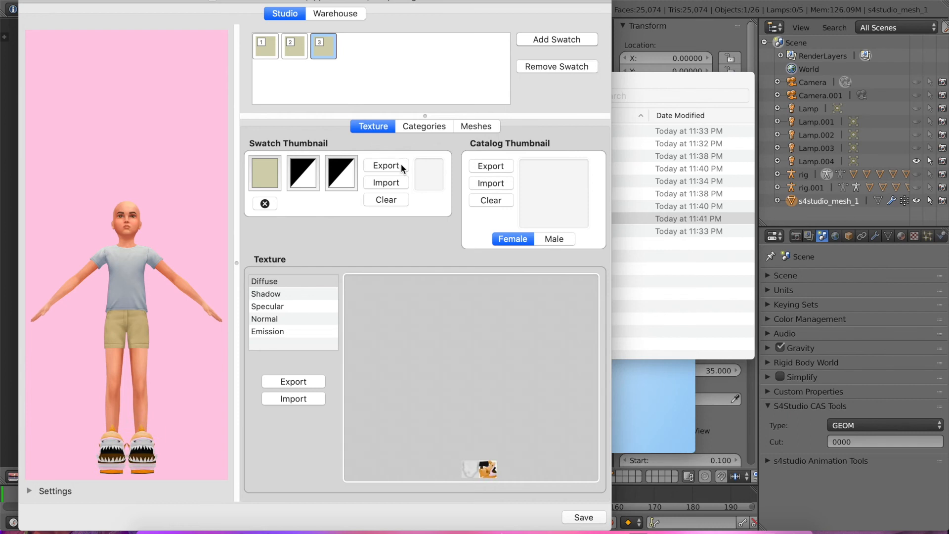
mouse_move(269, 55)
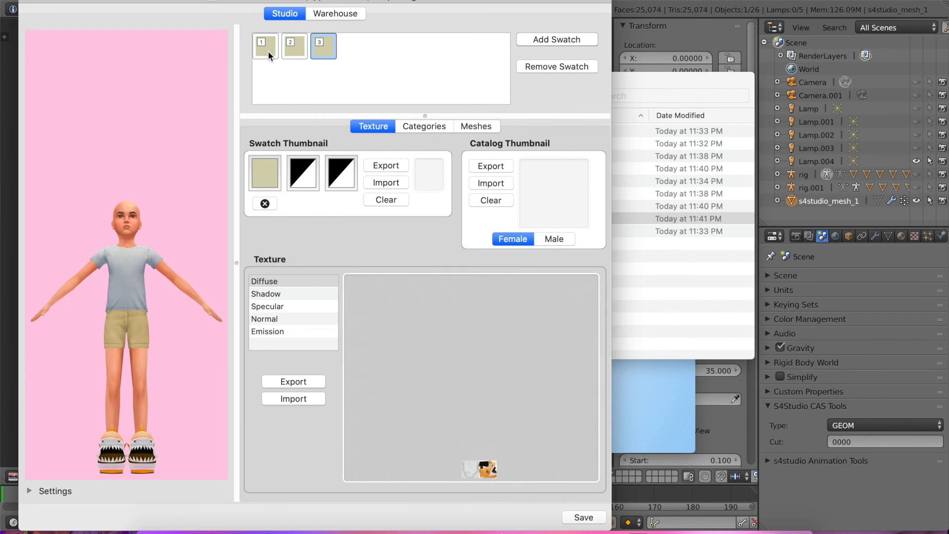
mouse_move(169, 526)
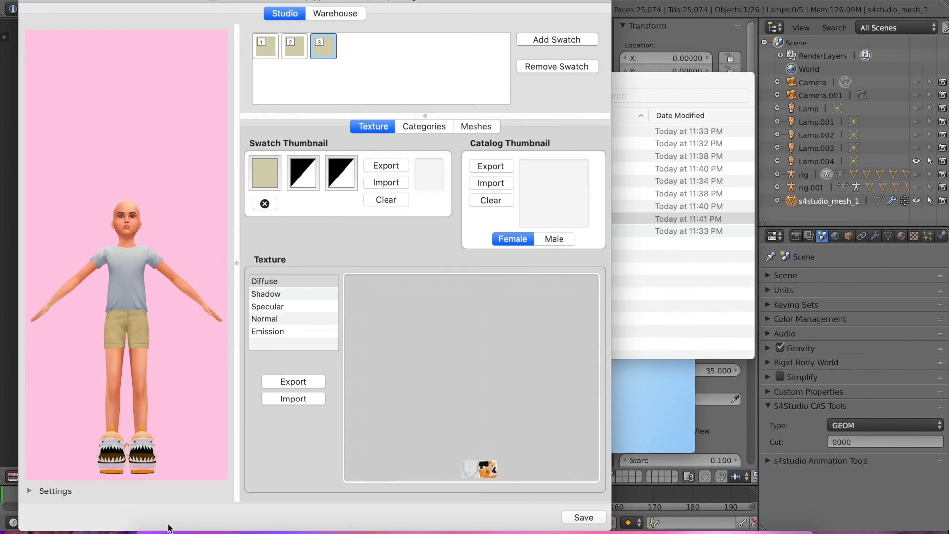
left_click(265, 46)
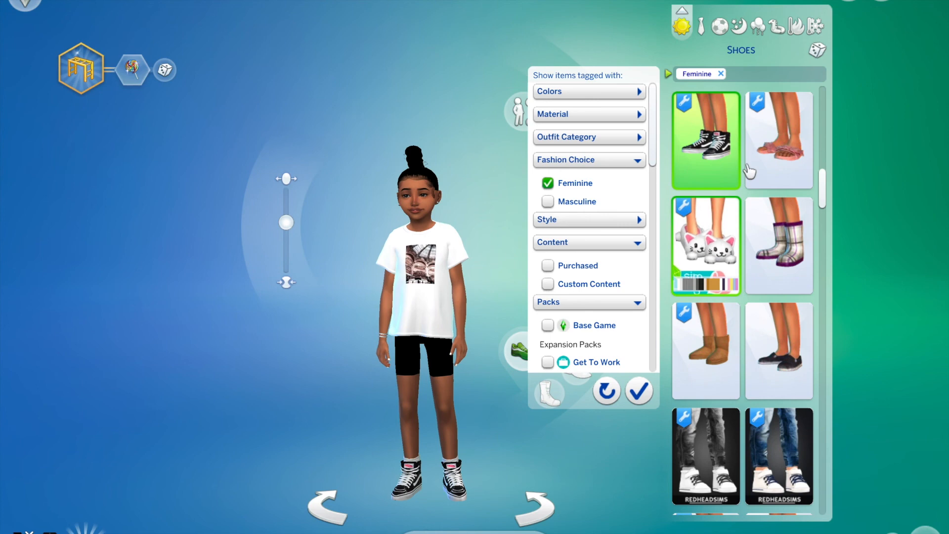
Filter Shoes to Custom Content and dress the child in the pink shark slippers
left_click(548, 284)
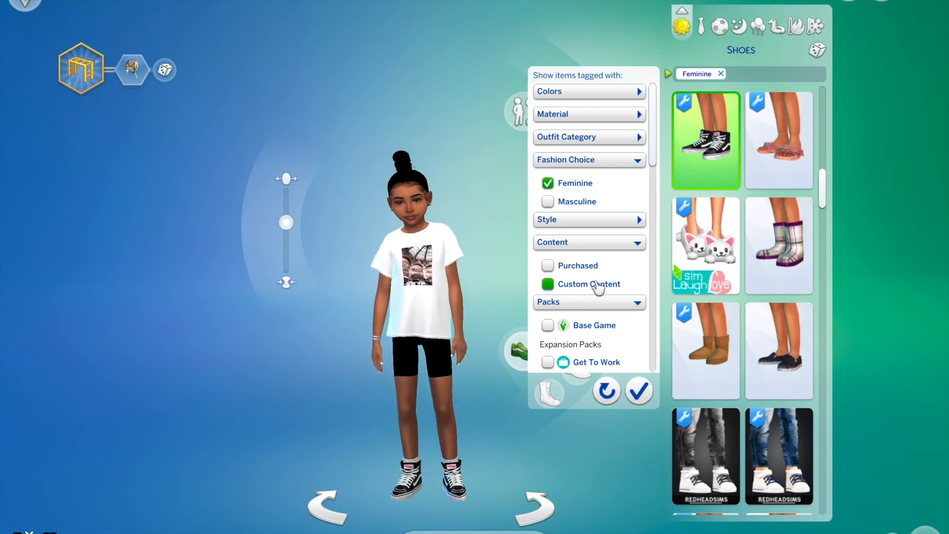
left_click(547, 284)
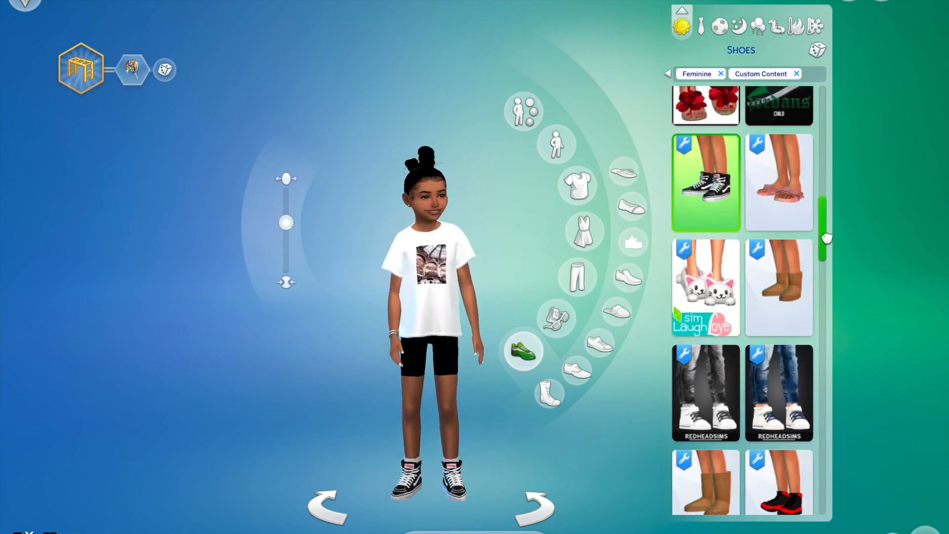
scroll("down", 3)
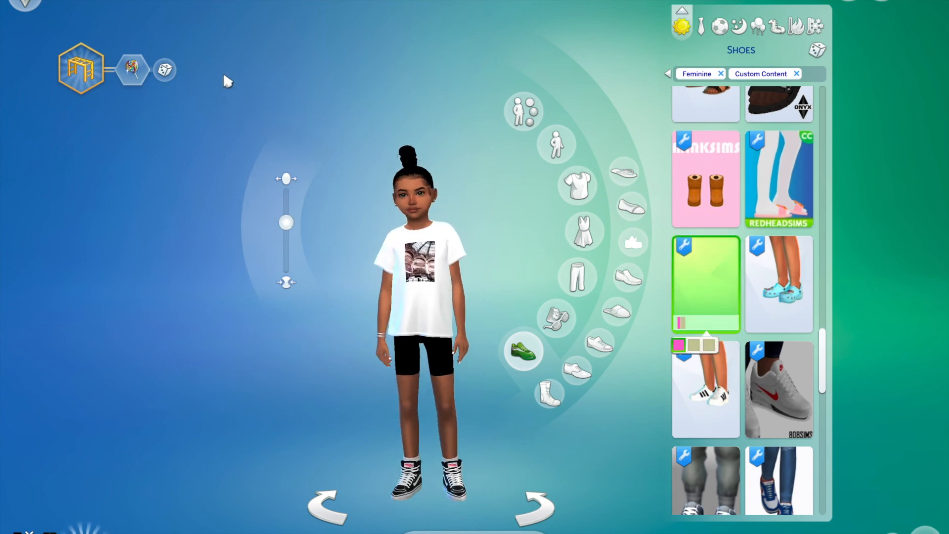
left_click(706, 284)
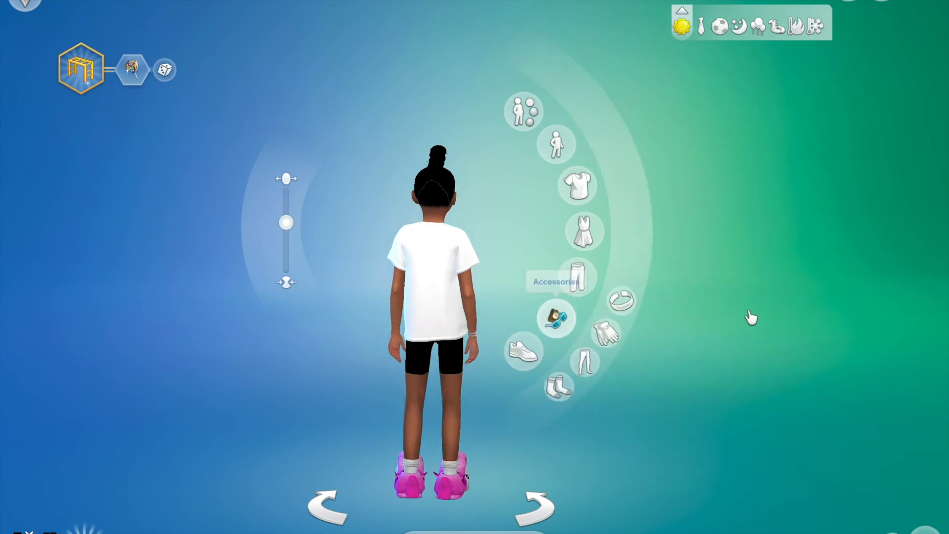
Browse the Accessories socks and show colour swatches for one sock item
left_click(555, 318)
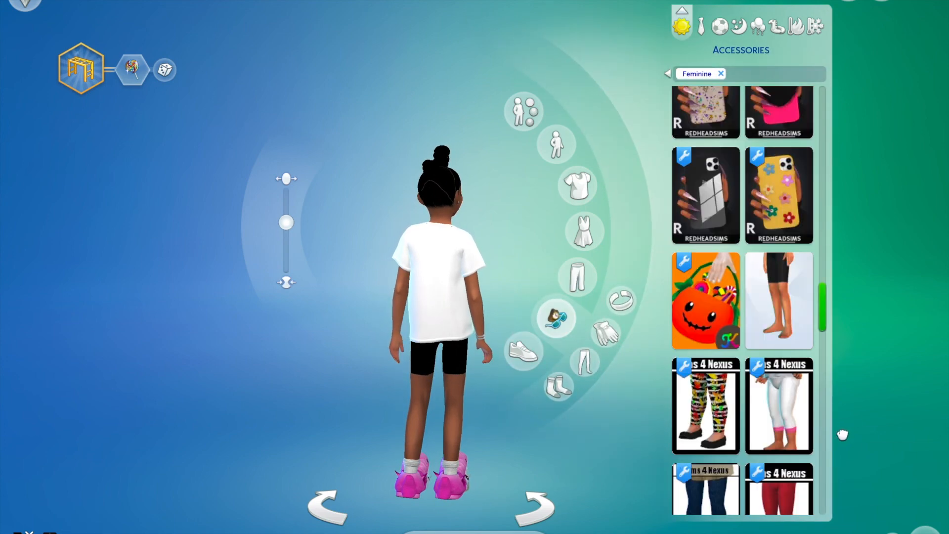
scroll("down", 3)
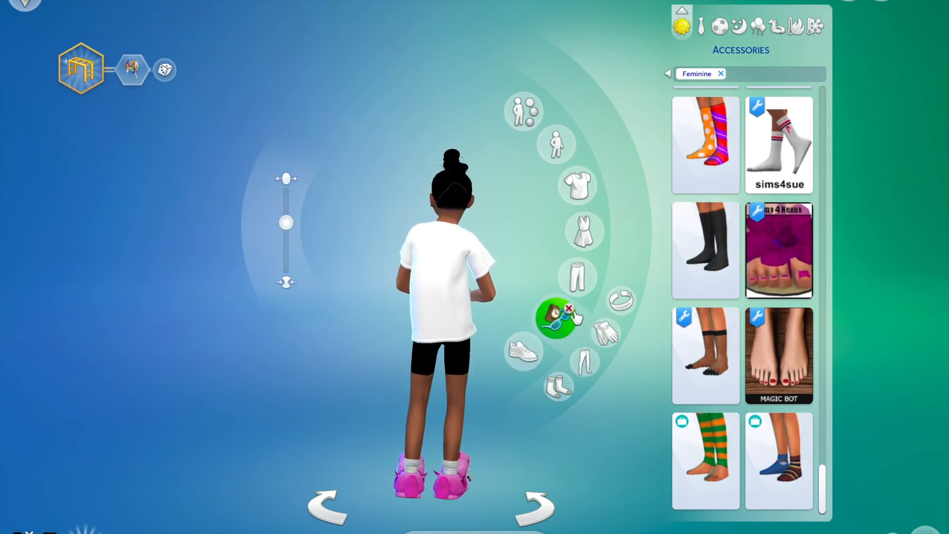
left_click(556, 318)
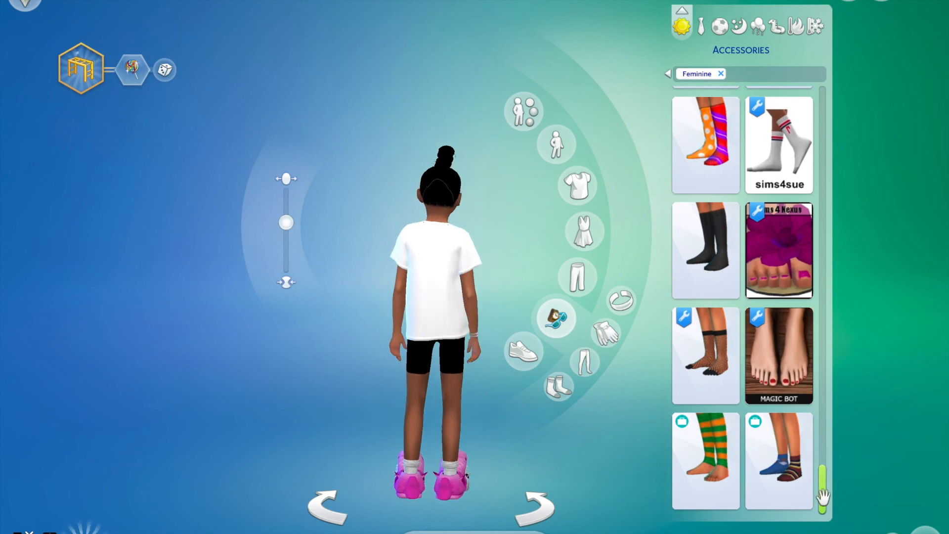
scroll("up", 3)
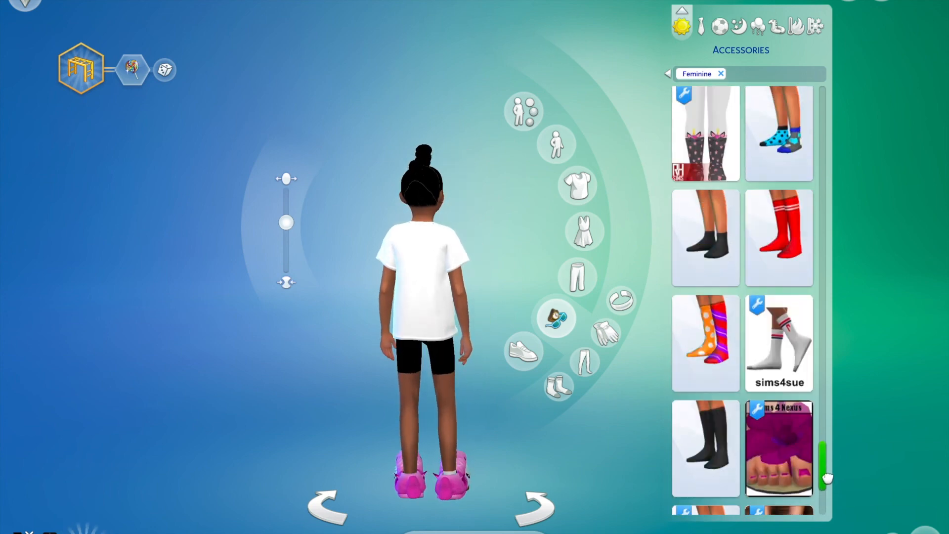
scroll("up", 3)
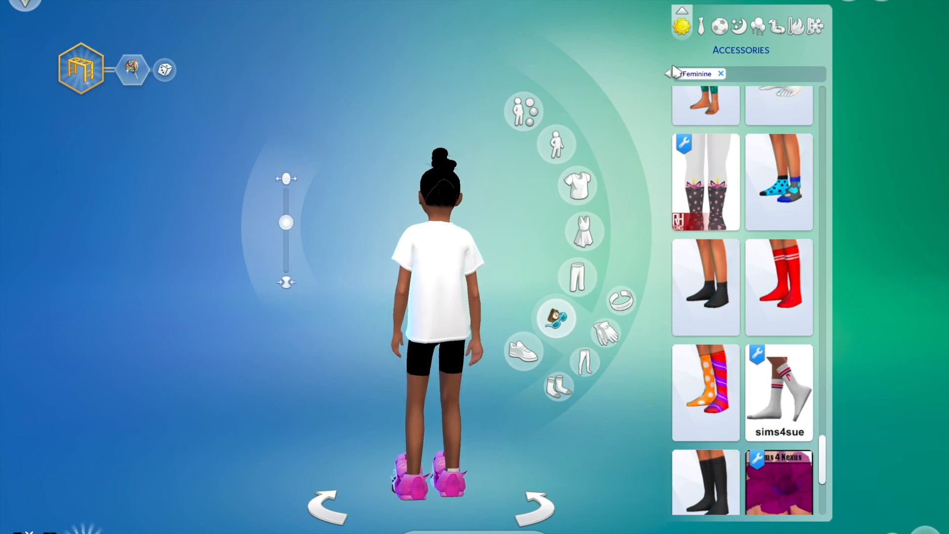
left_click(779, 105)
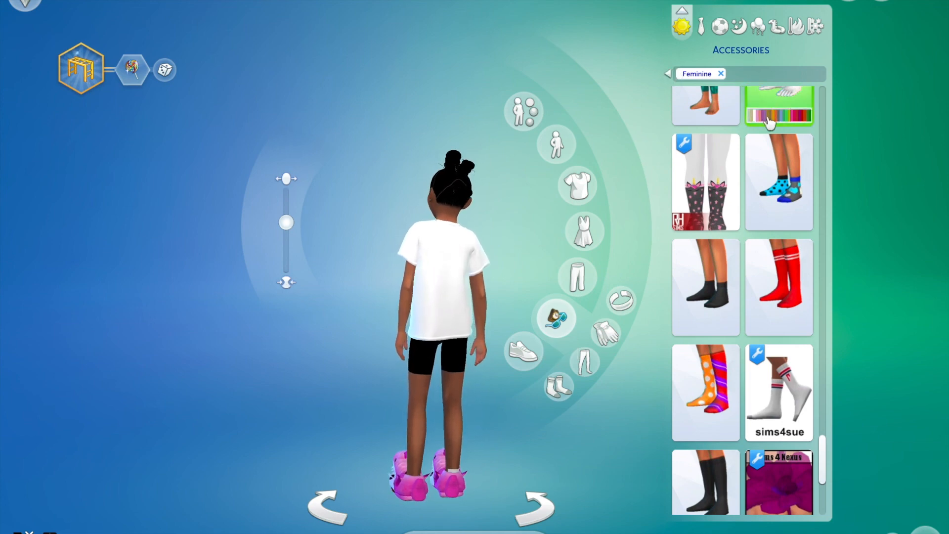
left_click(779, 105)
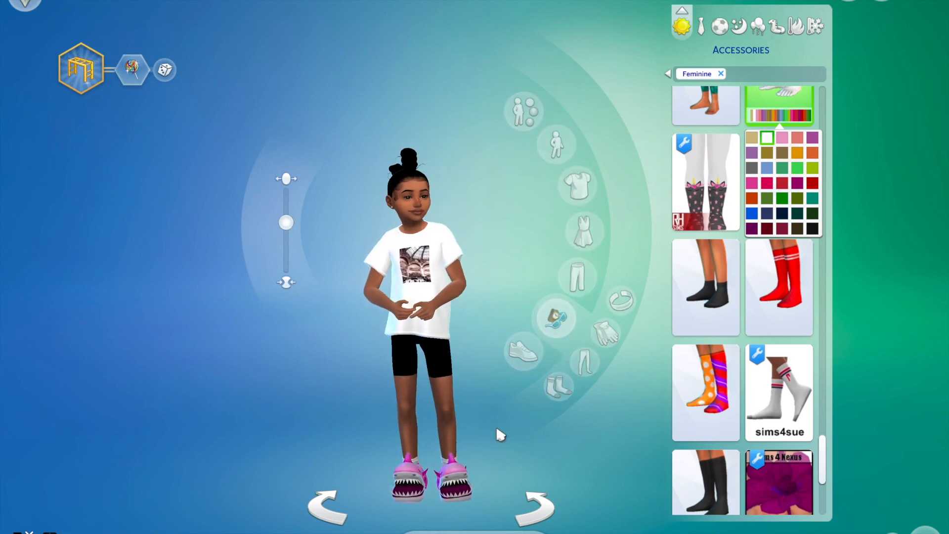
Go via Bottoms back to Shoes and put the grey shark slipper swatch on the child
left_click(576, 277)
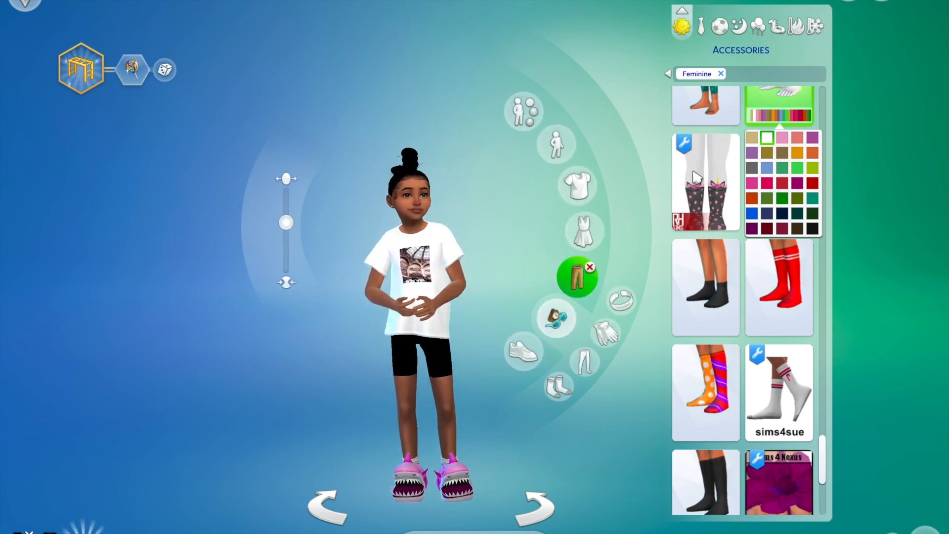
left_click(577, 277)
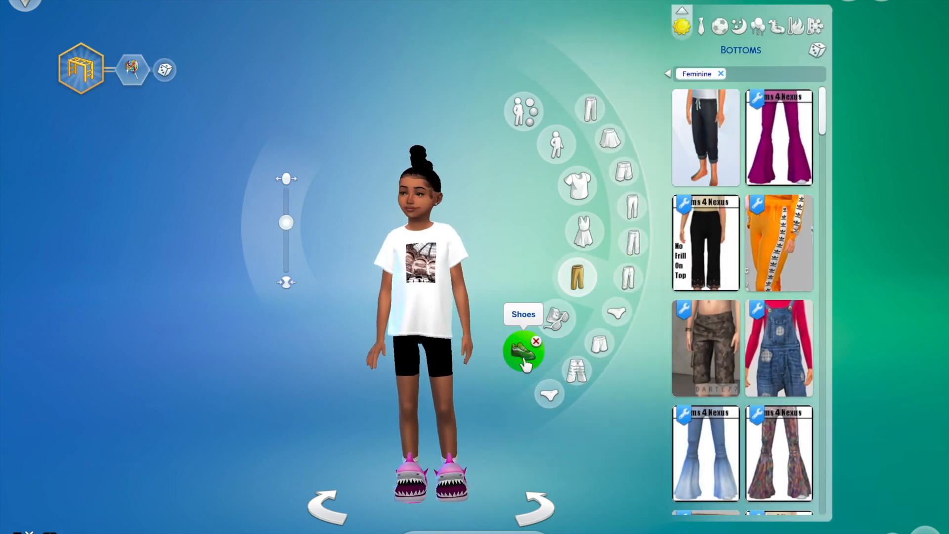
left_click(522, 350)
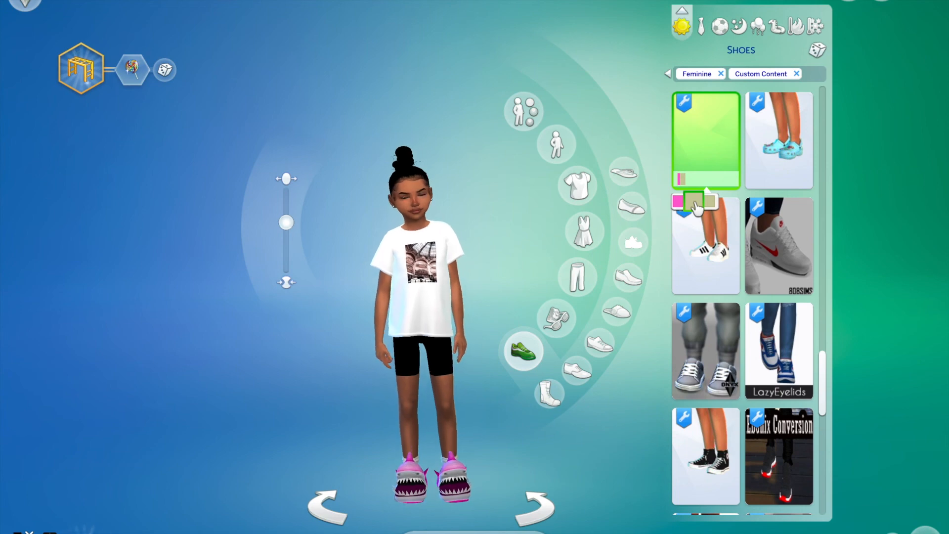
left_click(705, 140)
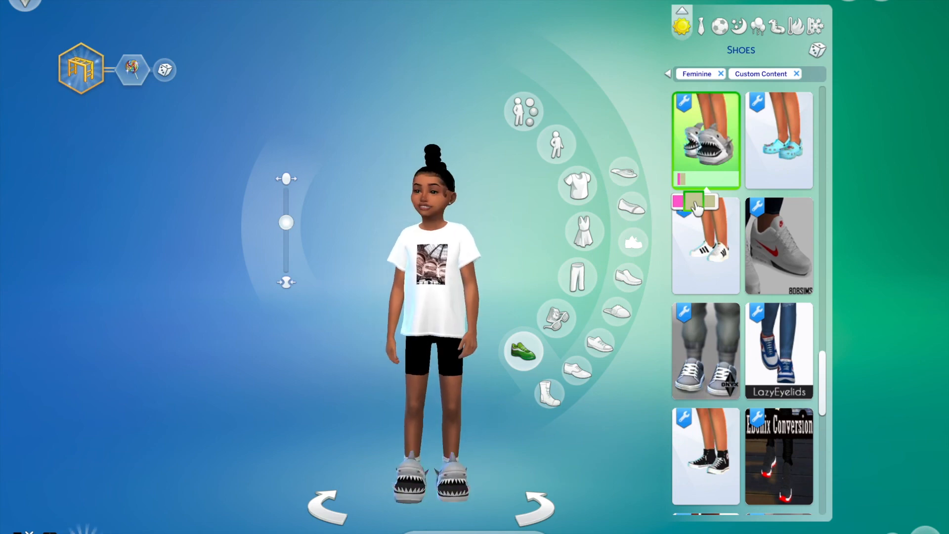